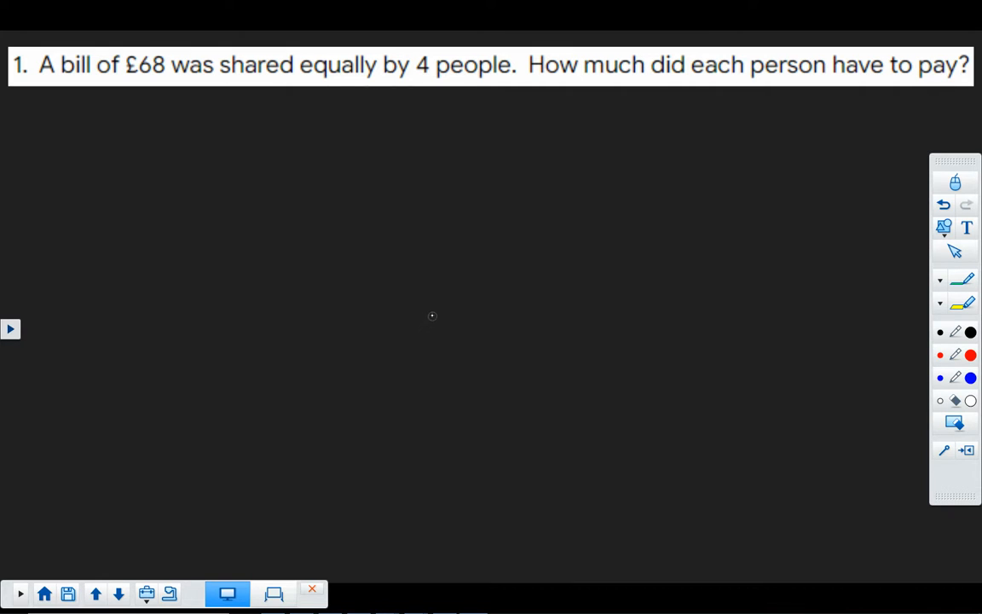
{"action": "mouse_move", "coordinate": [429, 319]}
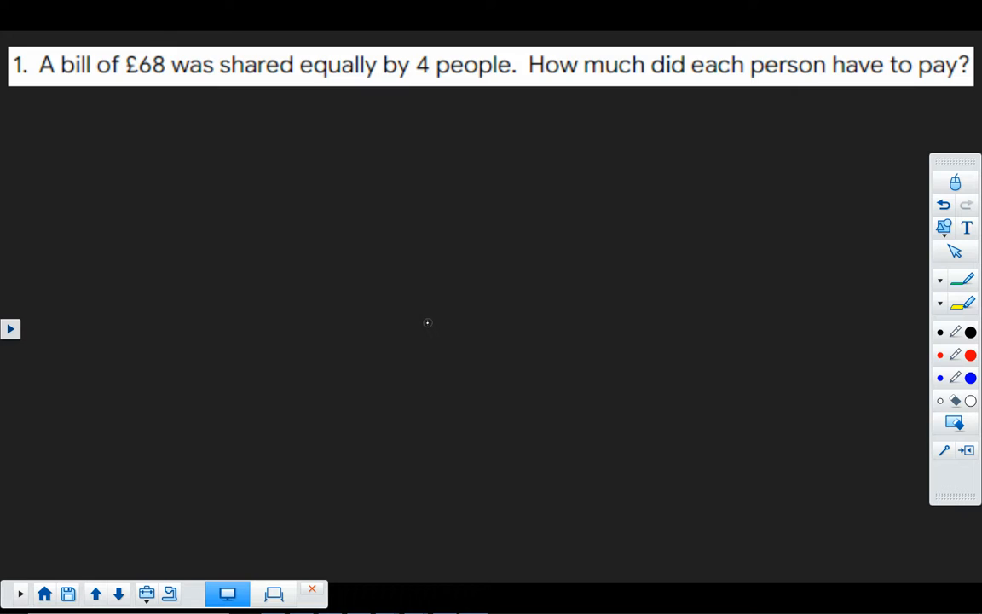
Step: Underline 'equally' in question 1 and write the note 'equal parts' below it in red
{"action": "left_click_drag", "start_coordinate": [298, 79], "coordinate": [323, 77]}
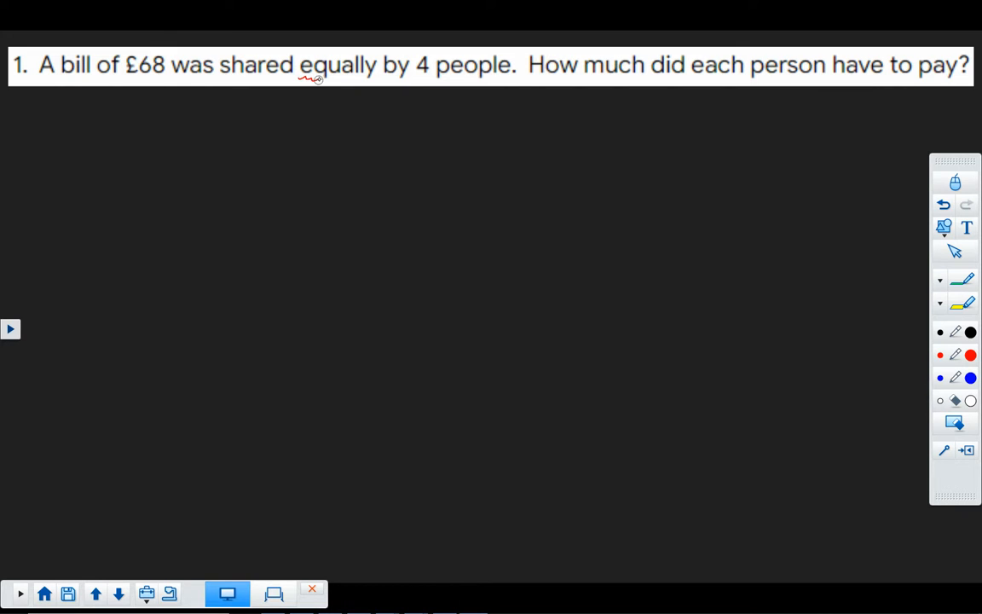
{"action": "left_click_drag", "start_coordinate": [301, 79], "coordinate": [373, 79]}
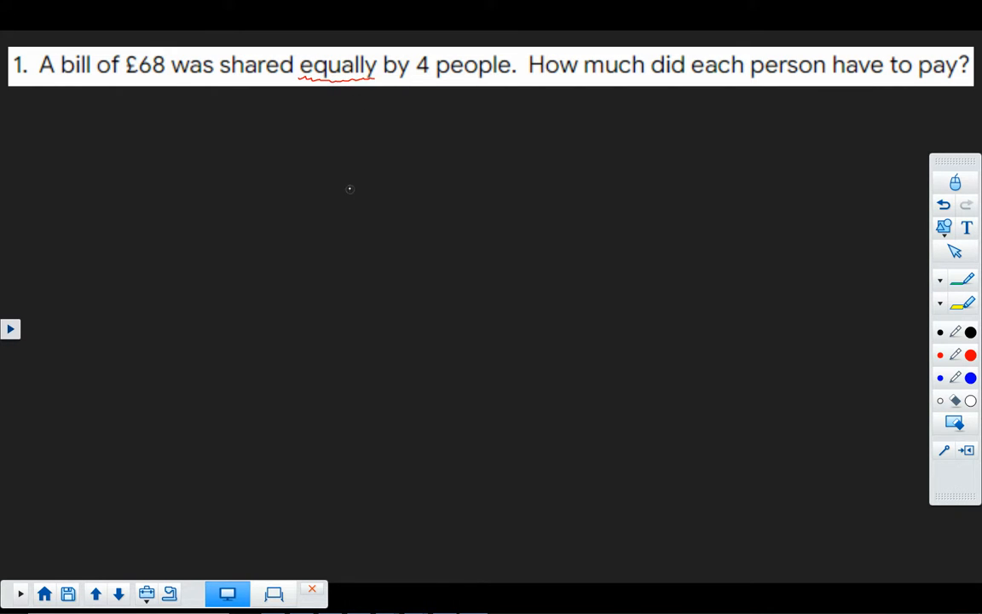
{"action": "left_click_drag", "start_coordinate": [315, 145], "coordinate": [346, 136]}
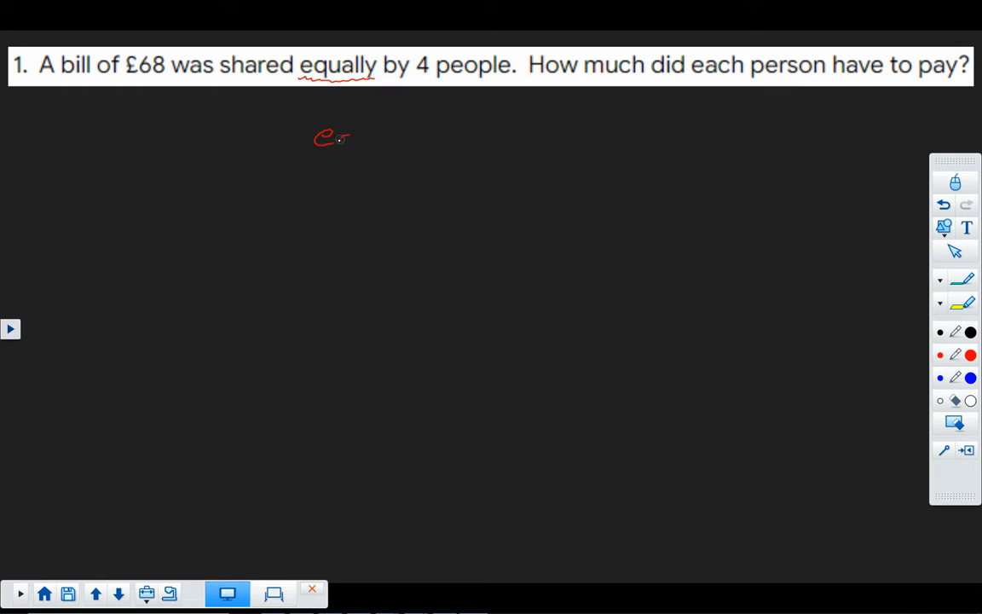
{"action": "left_click_drag", "start_coordinate": [316, 141], "coordinate": [426, 140]}
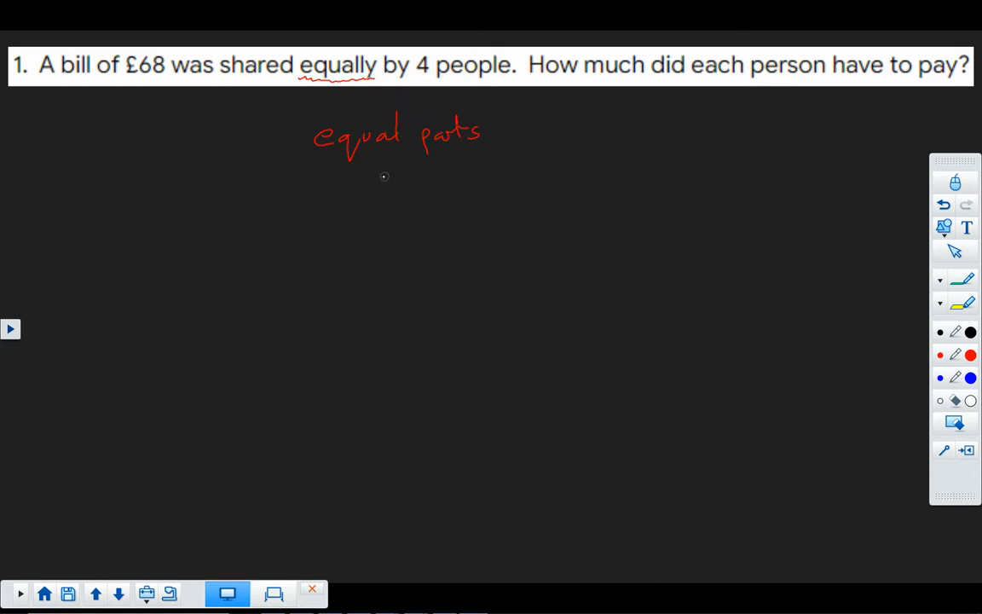
Step: Add × and ÷ signs under the note and shade the first of the four bar sections of 68
{"action": "left_click_drag", "start_coordinate": [367, 171], "coordinate": [379, 182]}
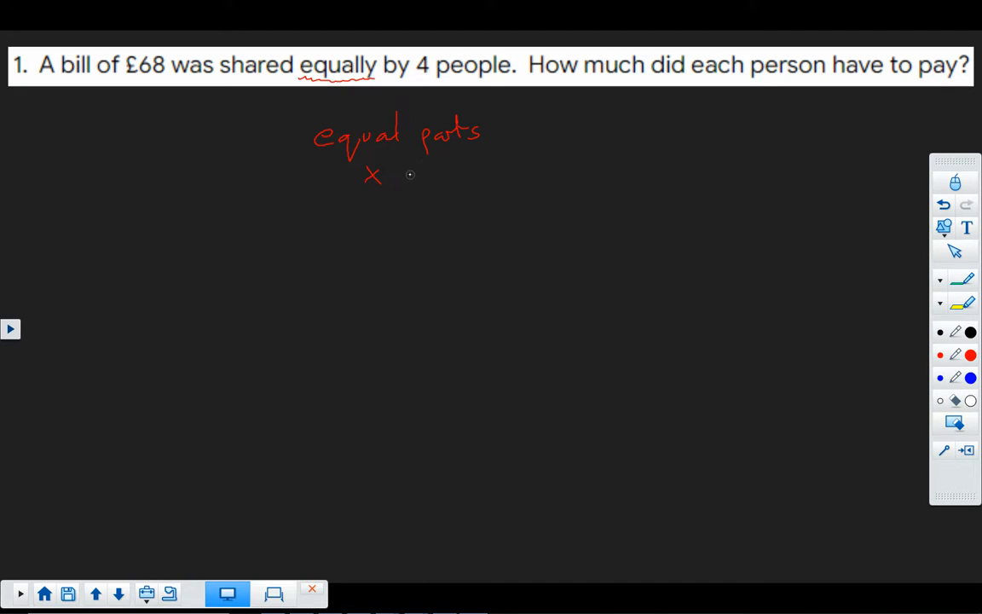
{"action": "left_click_drag", "start_coordinate": [414, 170], "coordinate": [422, 181]}
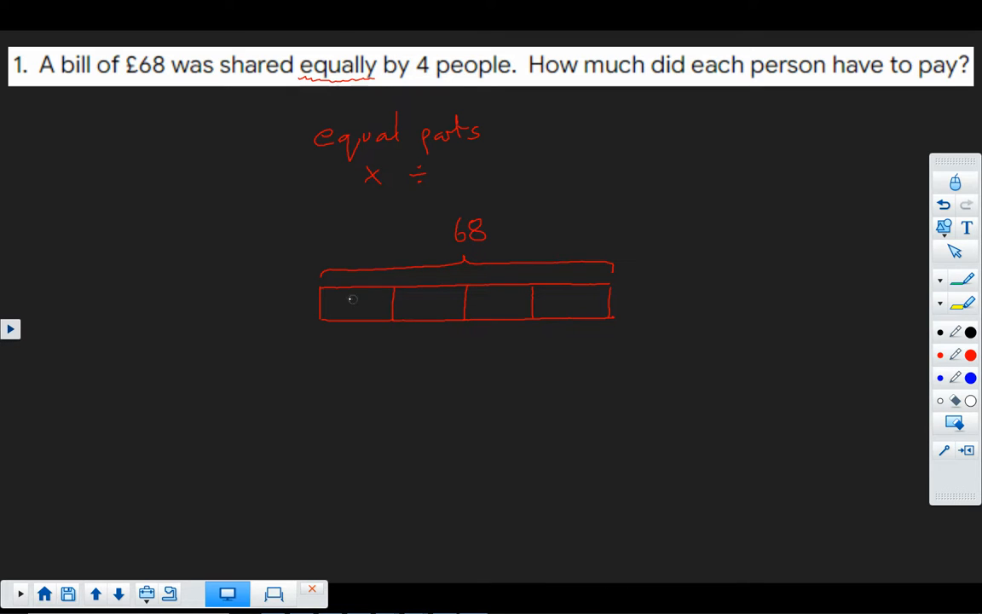
{"action": "left_click_drag", "start_coordinate": [328, 307], "coordinate": [384, 298]}
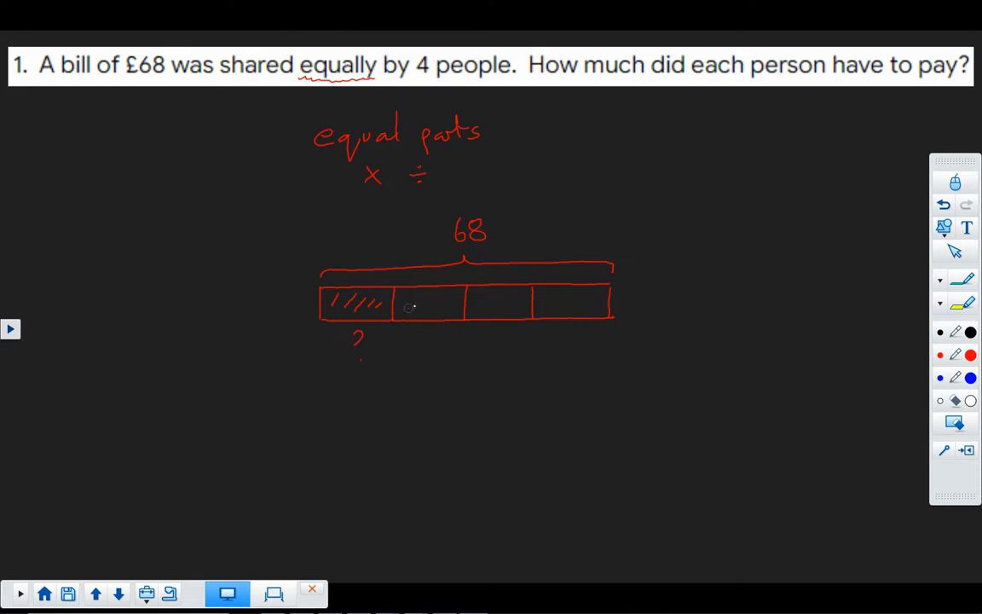
{"action": "mouse_move", "coordinate": [453, 389]}
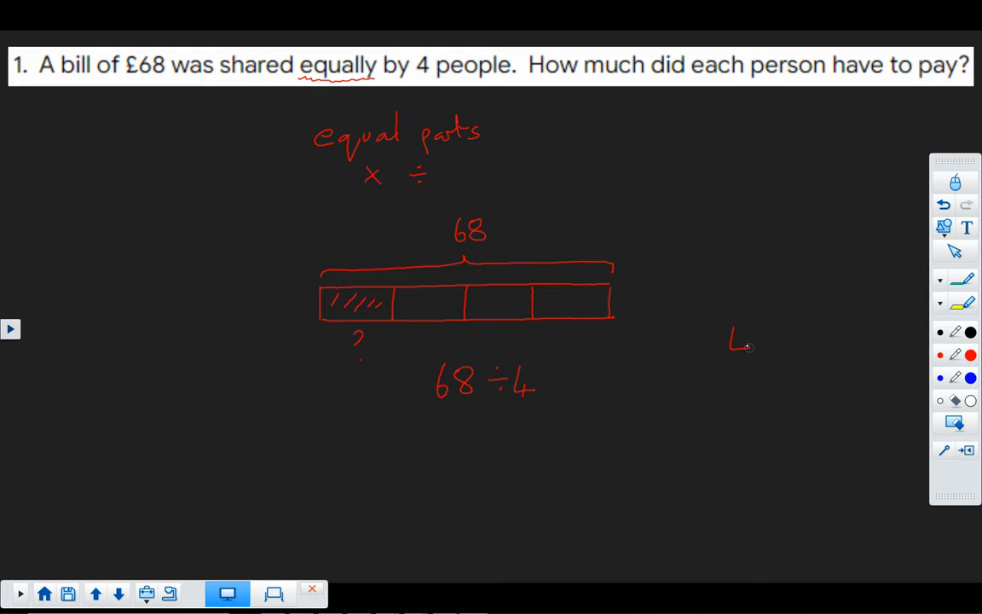
Step: Work the long division 4)68 to get 17 and complete 68 ÷ 4 = 17
{"action": "left_click_drag", "start_coordinate": [755, 349], "coordinate": [873, 315]}
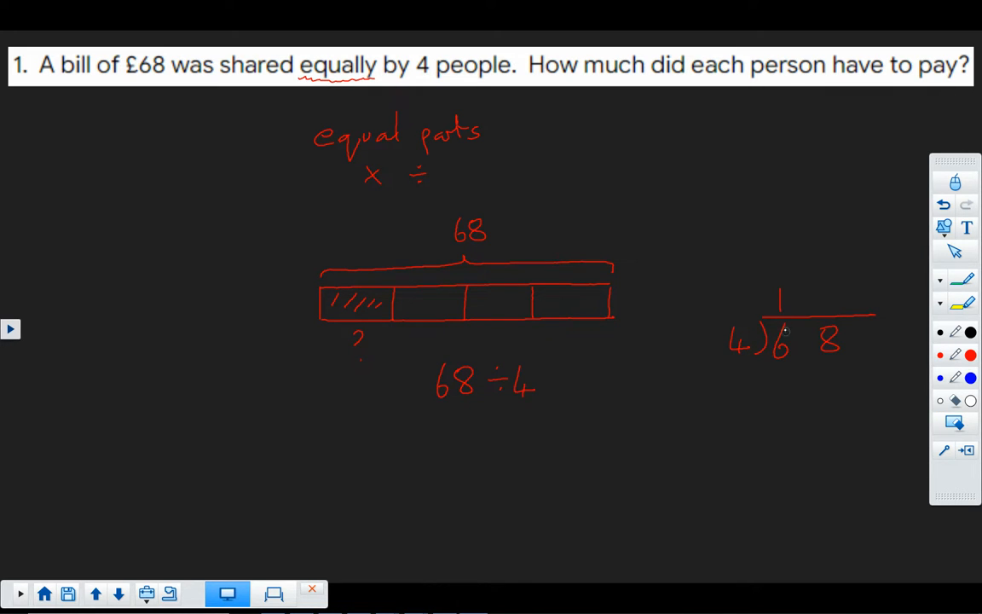
{"action": "type", "text": "2"}
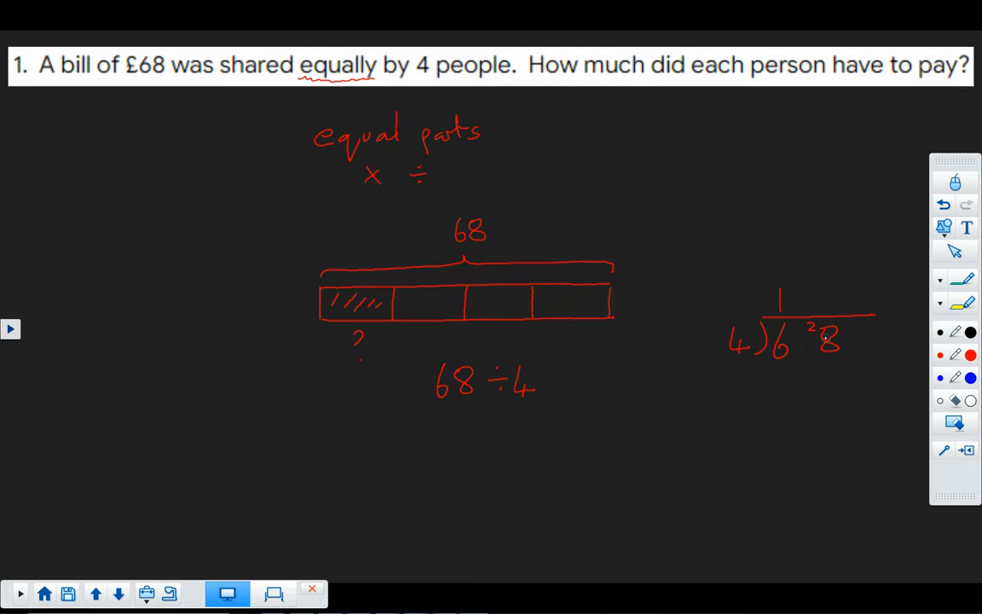
{"action": "left_click_drag", "start_coordinate": [817, 308], "coordinate": [840, 294]}
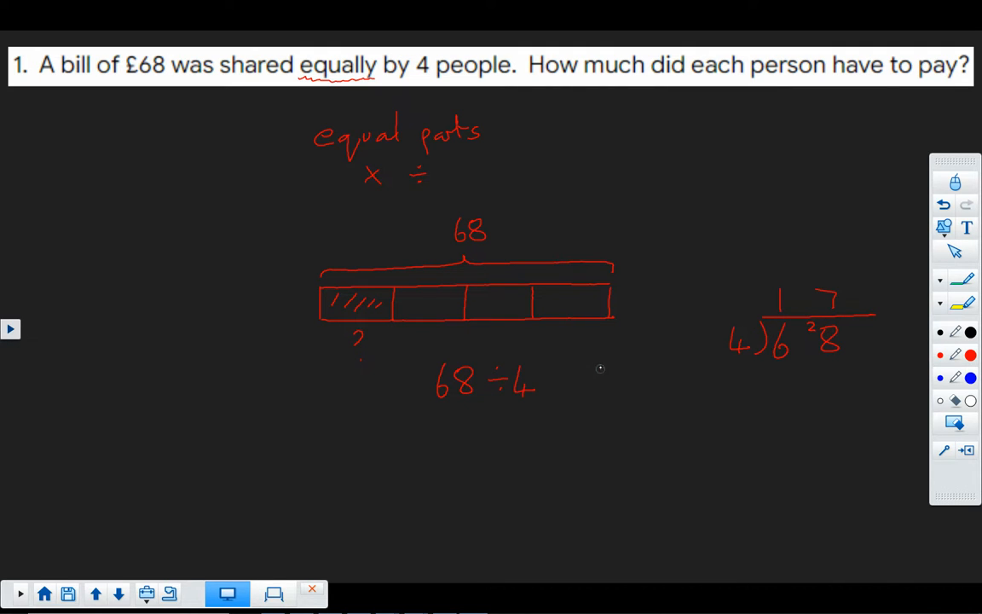
{"action": "left_click_drag", "start_coordinate": [554, 379], "coordinate": [584, 384]}
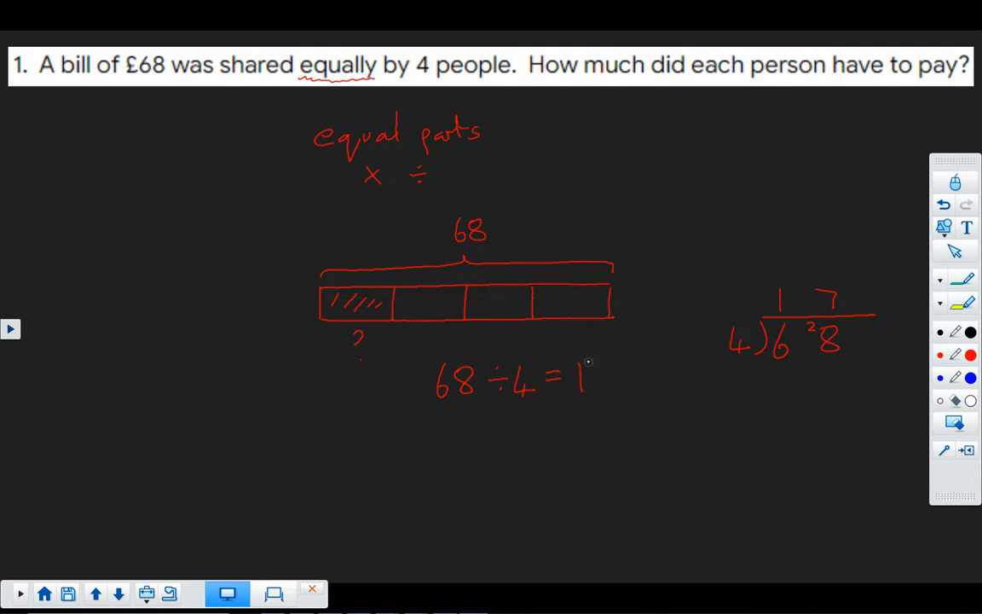
Step: Label each bar section 17 in green and write the answer 17 below the working
{"action": "left_click_drag", "start_coordinate": [588, 367], "coordinate": [597, 392]}
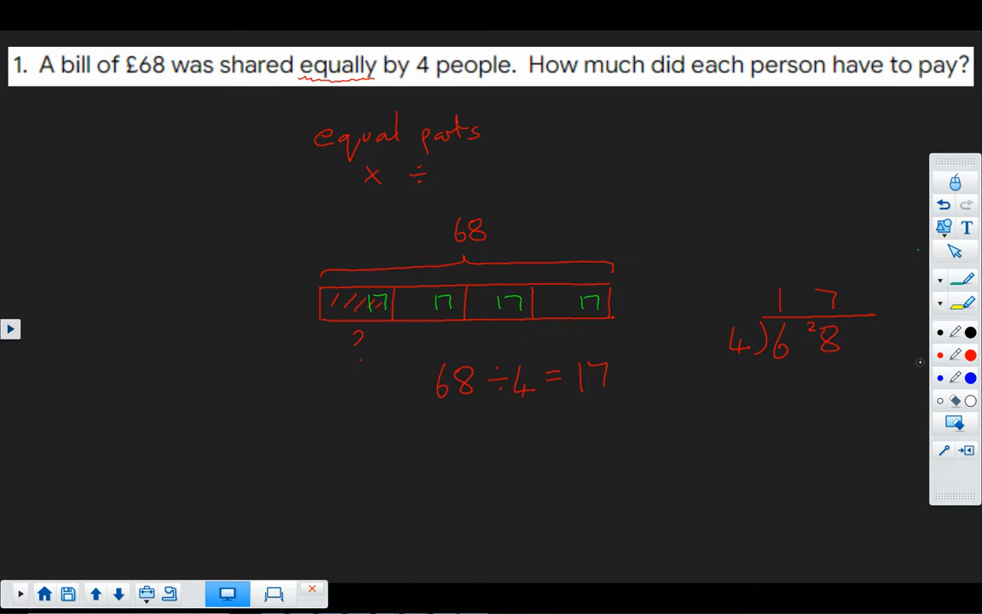
{"action": "left_click_drag", "start_coordinate": [588, 452], "coordinate": [622, 439]}
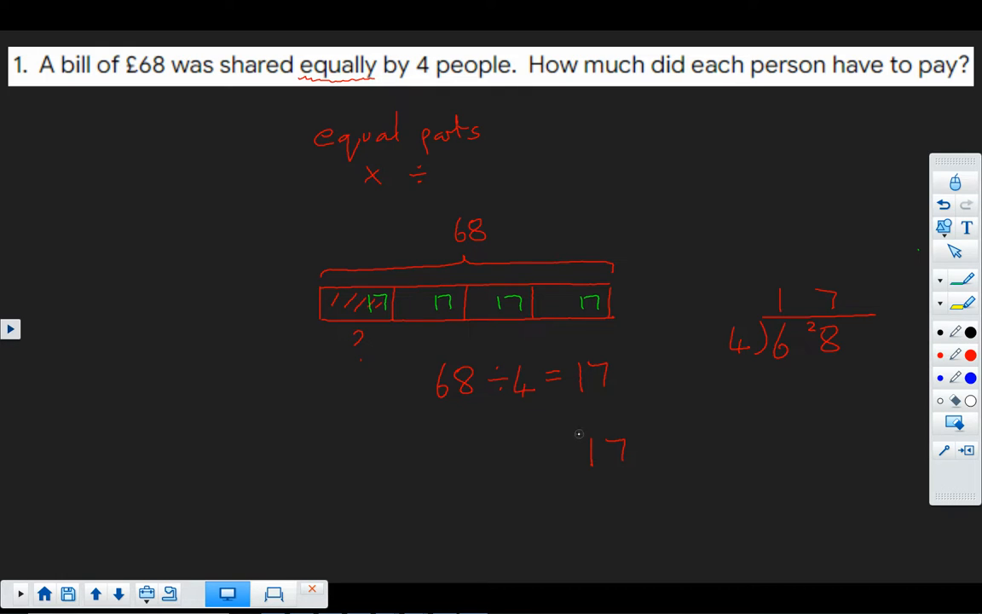
{"action": "left_click_drag", "start_coordinate": [581, 433], "coordinate": [561, 478]}
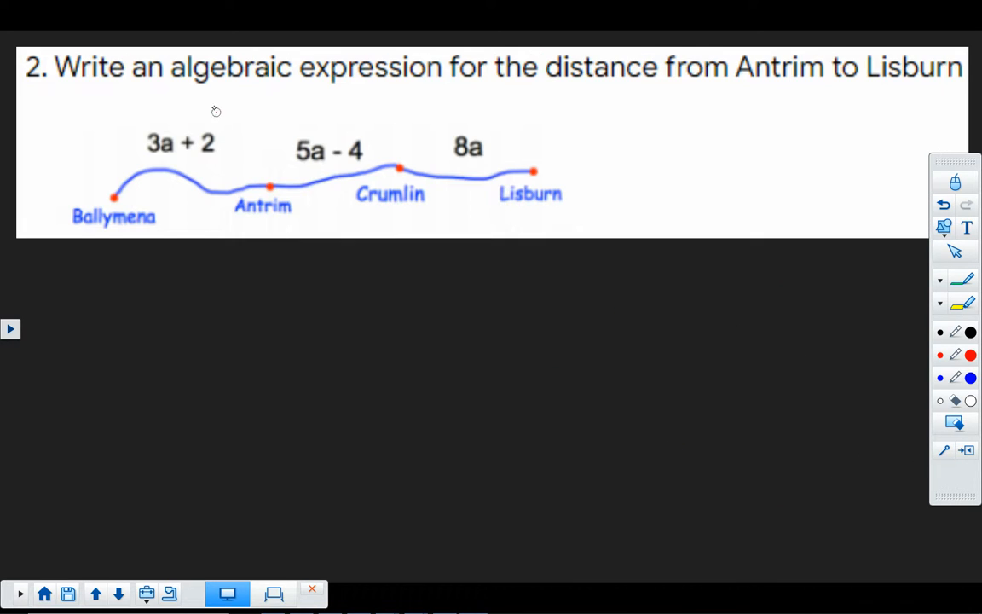
Step: Underline 'algebraic expression' and Antrim and Lisburn in question 2's wording
{"action": "left_click_drag", "start_coordinate": [177, 91], "coordinate": [266, 90]}
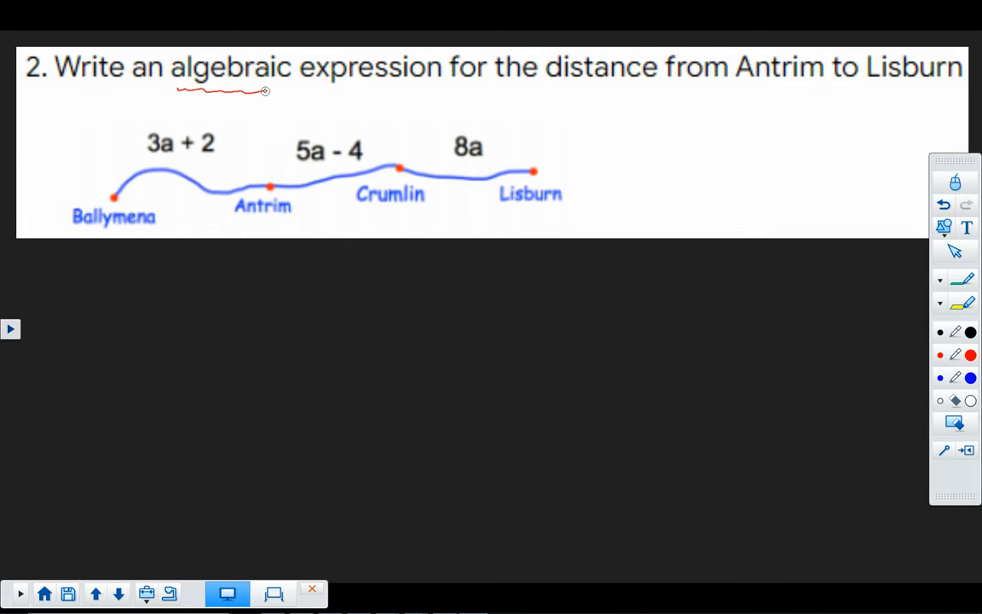
{"action": "left_click_drag", "start_coordinate": [265, 91], "coordinate": [438, 88]}
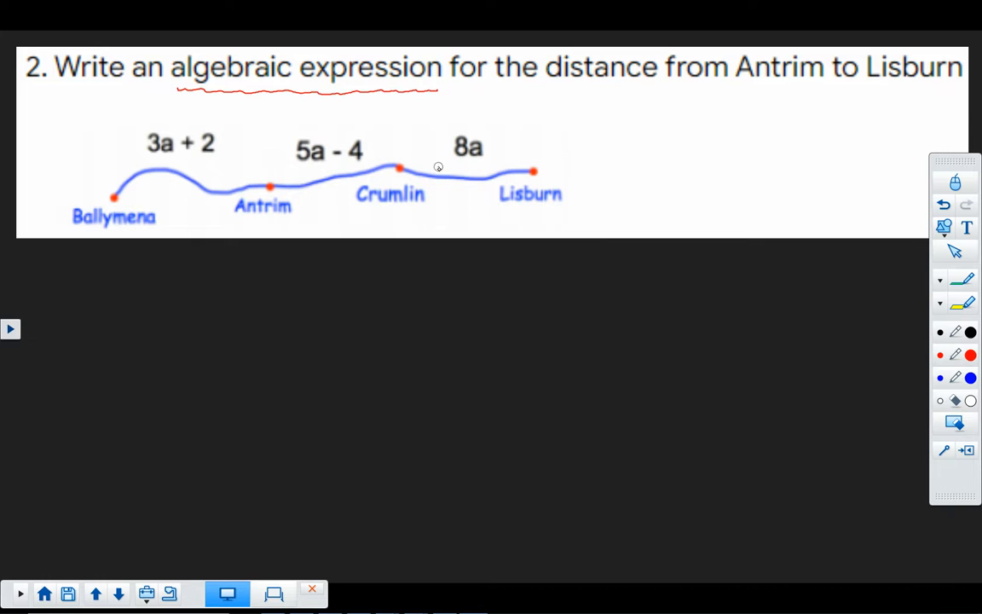
{"action": "mouse_move", "coordinate": [490, 261]}
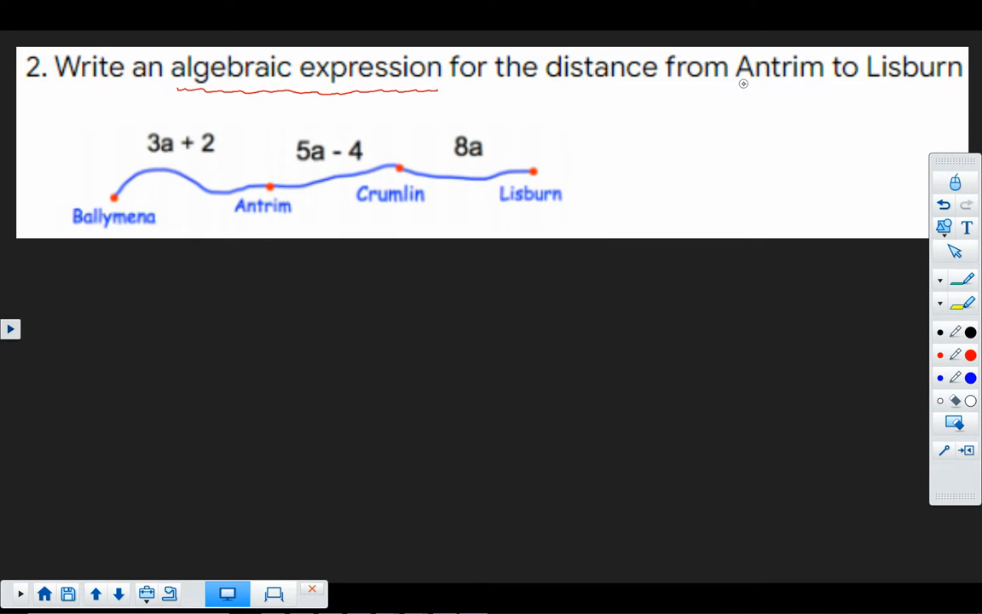
{"action": "left_click_drag", "start_coordinate": [741, 85], "coordinate": [800, 95]}
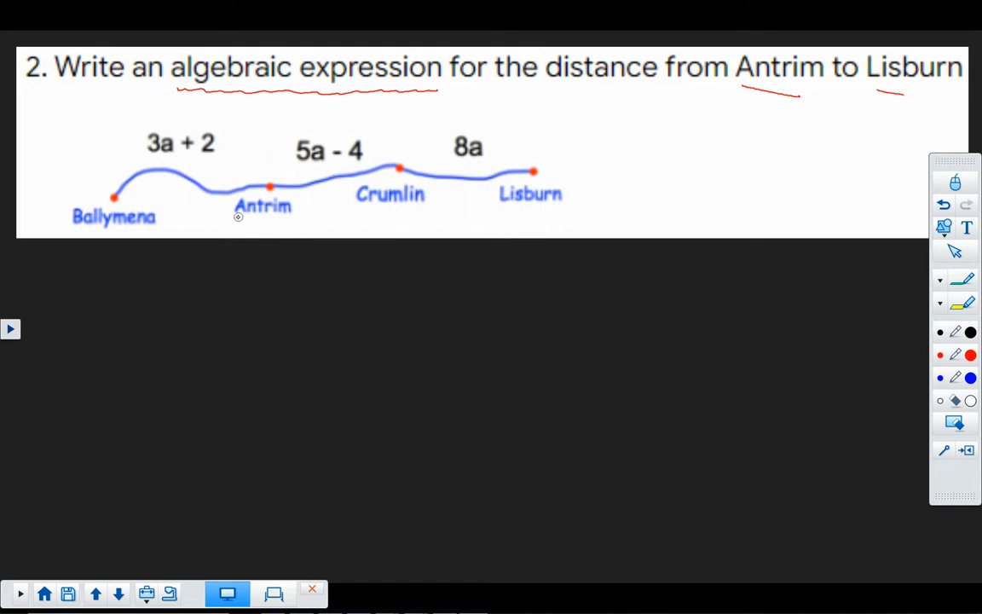
Step: Underline Antrim and Lisburn on the route diagram and draw a red arrow beneath it
{"action": "left_click_drag", "start_coordinate": [238, 220], "coordinate": [290, 220]}
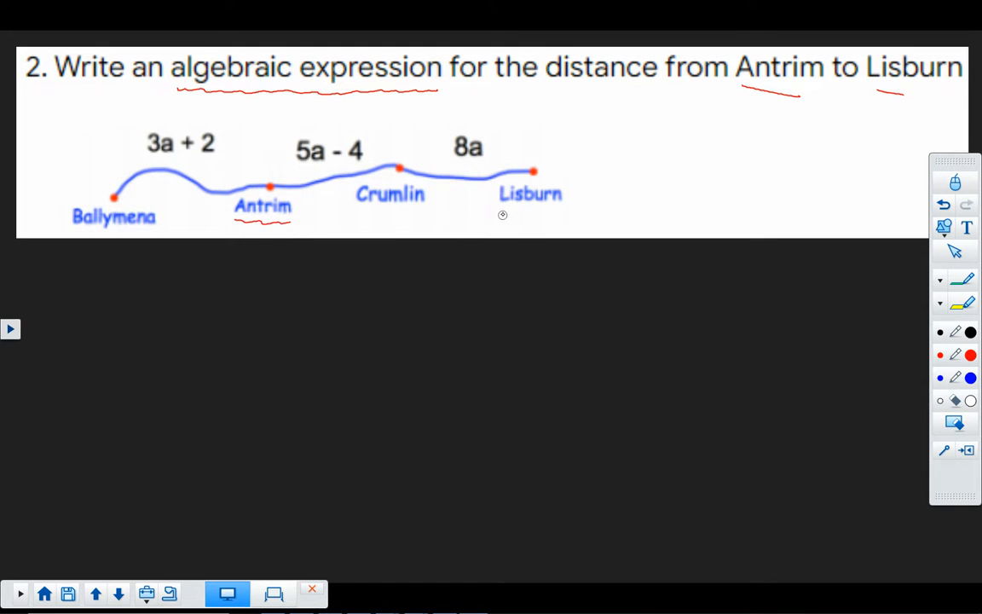
{"action": "left_click_drag", "start_coordinate": [245, 265], "coordinate": [494, 271]}
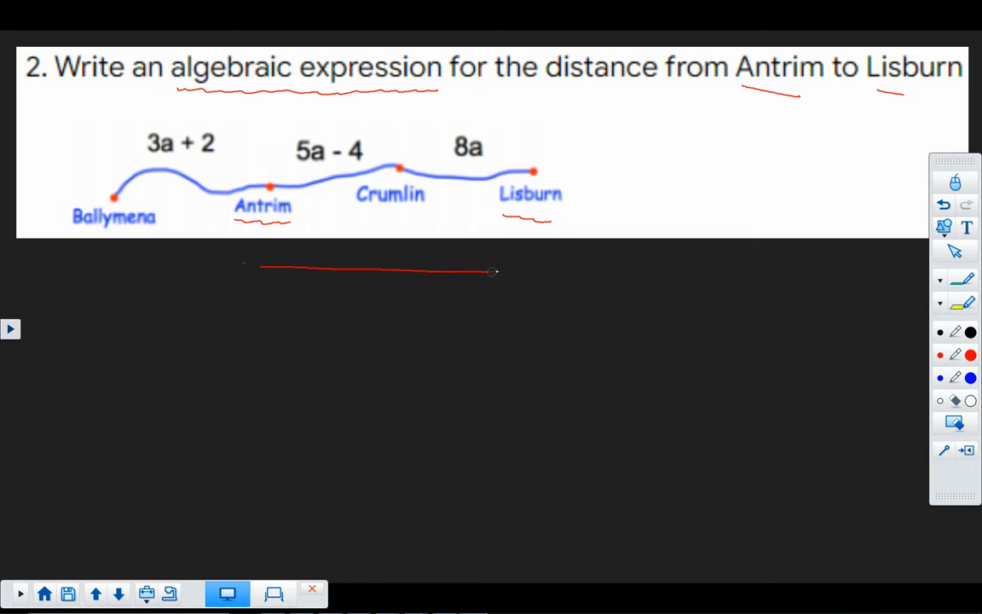
{"action": "left_click_drag", "start_coordinate": [495, 271], "coordinate": [558, 268]}
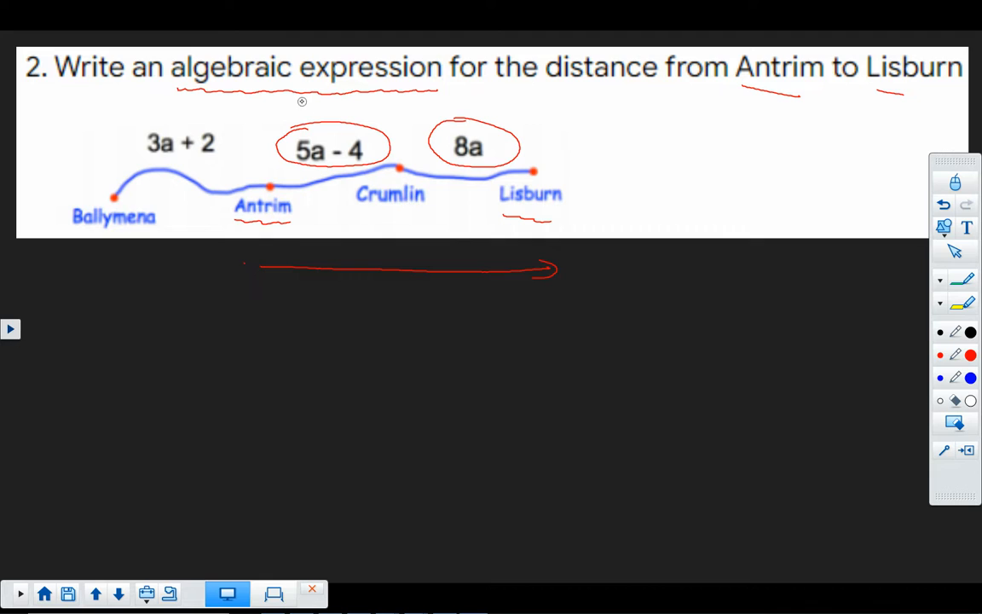
Step: Write the sum 5a − 4 + 8a below the arrow in red
{"action": "left_click_drag", "start_coordinate": [256, 320], "coordinate": [273, 349]}
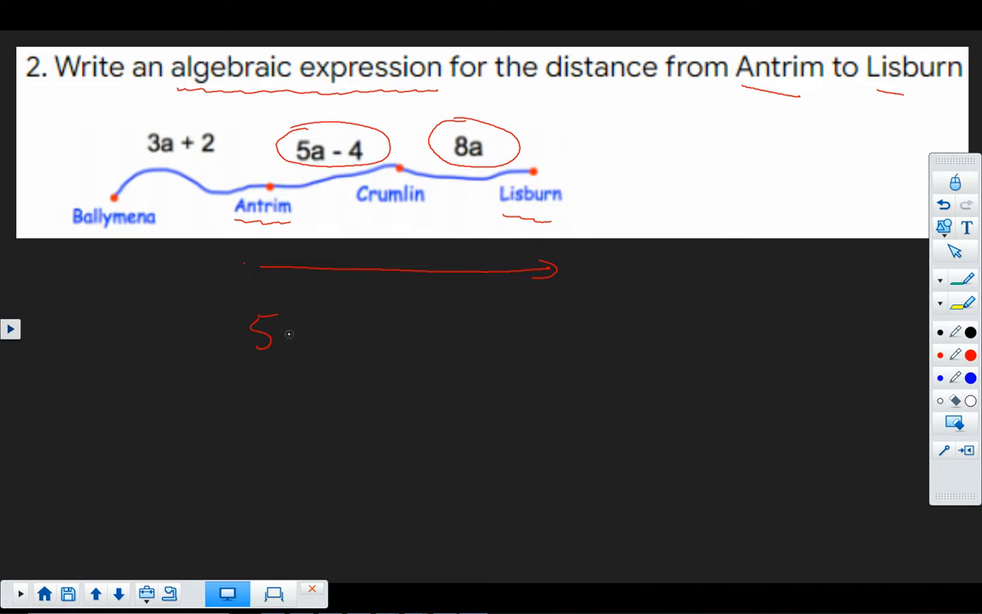
{"action": "left_click_drag", "start_coordinate": [281, 336], "coordinate": [375, 341]}
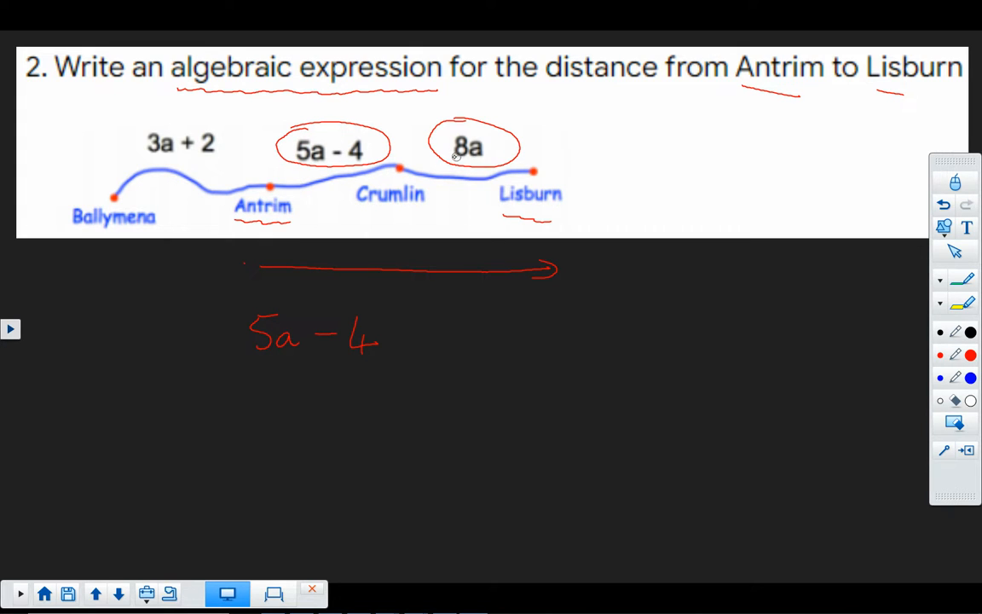
{"action": "left_click_drag", "start_coordinate": [408, 322], "coordinate": [413, 345]}
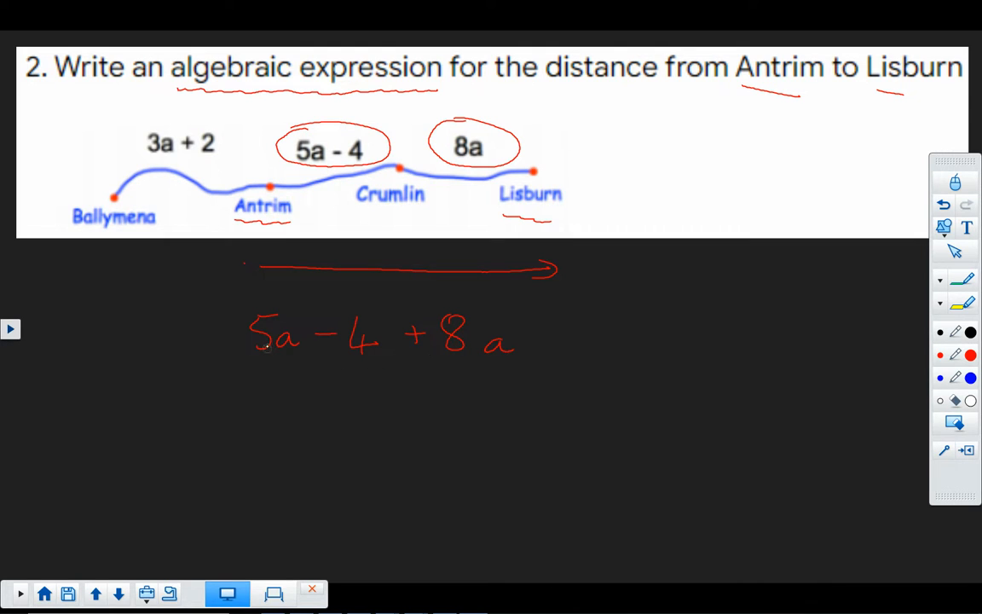
{"action": "mouse_move", "coordinate": [563, 334]}
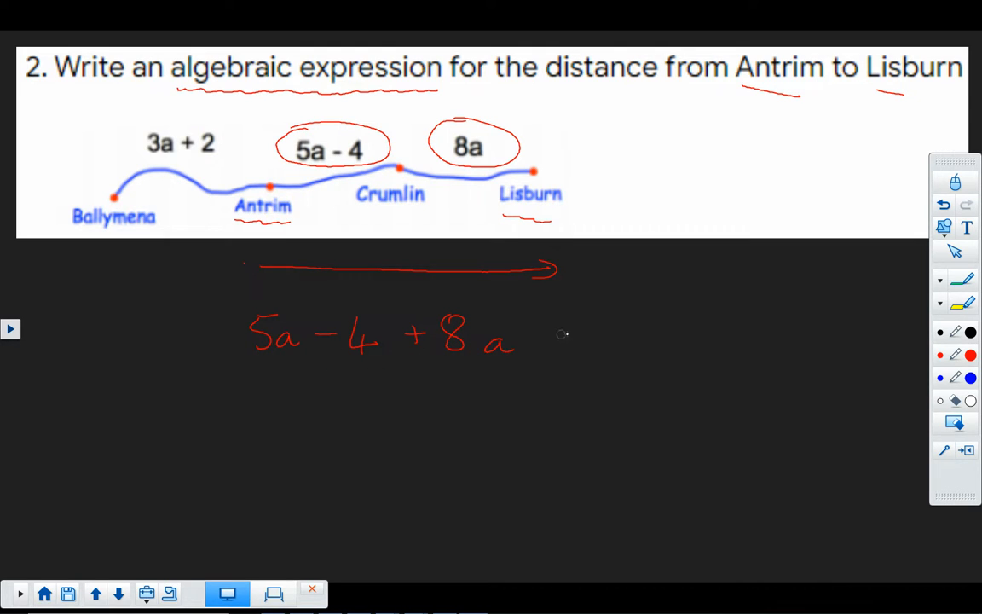
Step: Complete it as = 13a − 4 and underline the answer
{"action": "left_click_drag", "start_coordinate": [558, 337], "coordinate": [588, 337]}
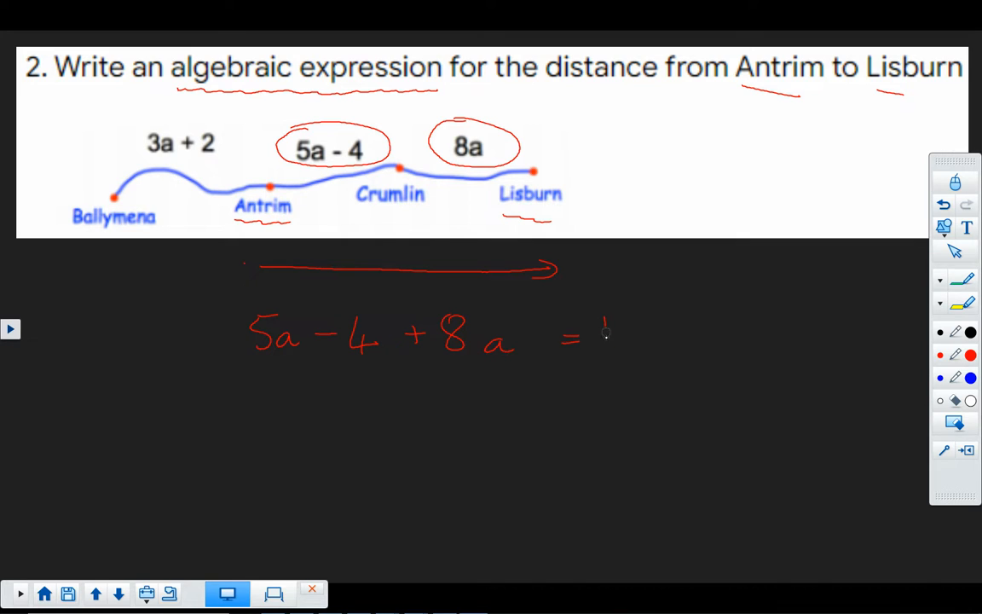
{"action": "left_click_drag", "start_coordinate": [601, 328], "coordinate": [669, 349]}
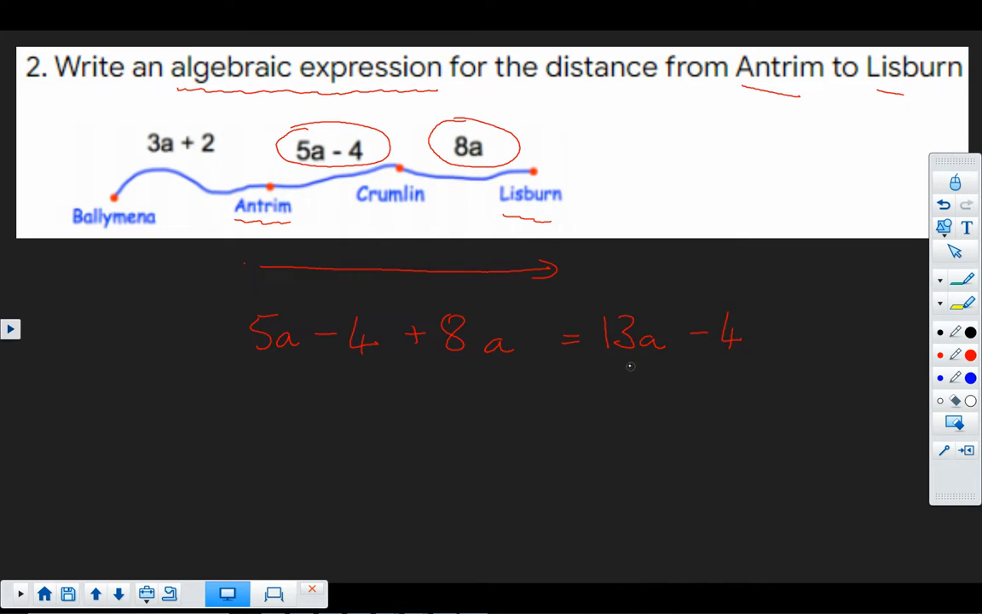
{"action": "left_click_drag", "start_coordinate": [614, 368], "coordinate": [733, 365]}
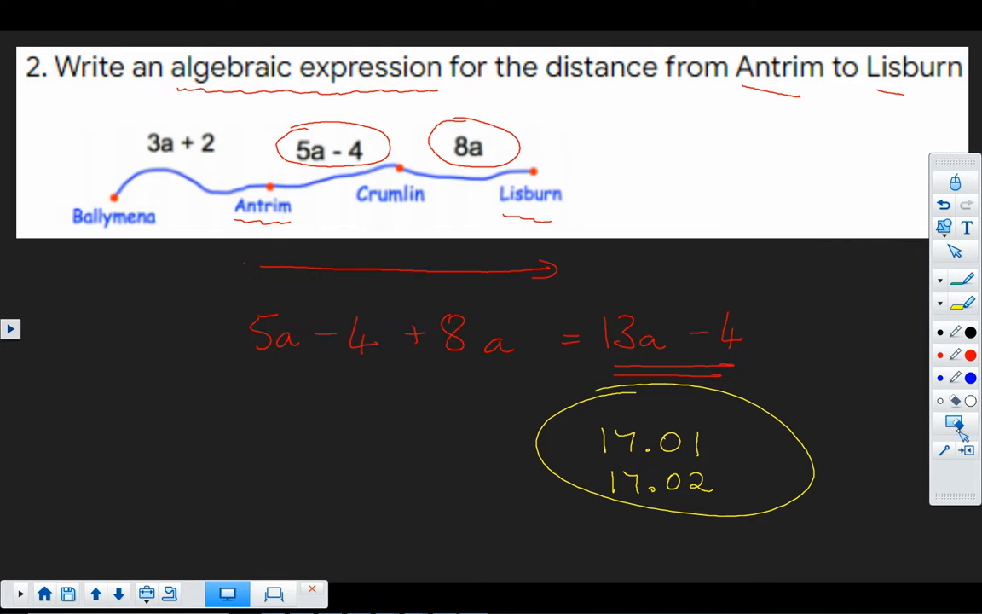
Step: Move to question 3 and note 60 minutes in an hour, with 11:00 fifteen minutes after 10:45
{"action": "left_click", "coordinate": [118, 593]}
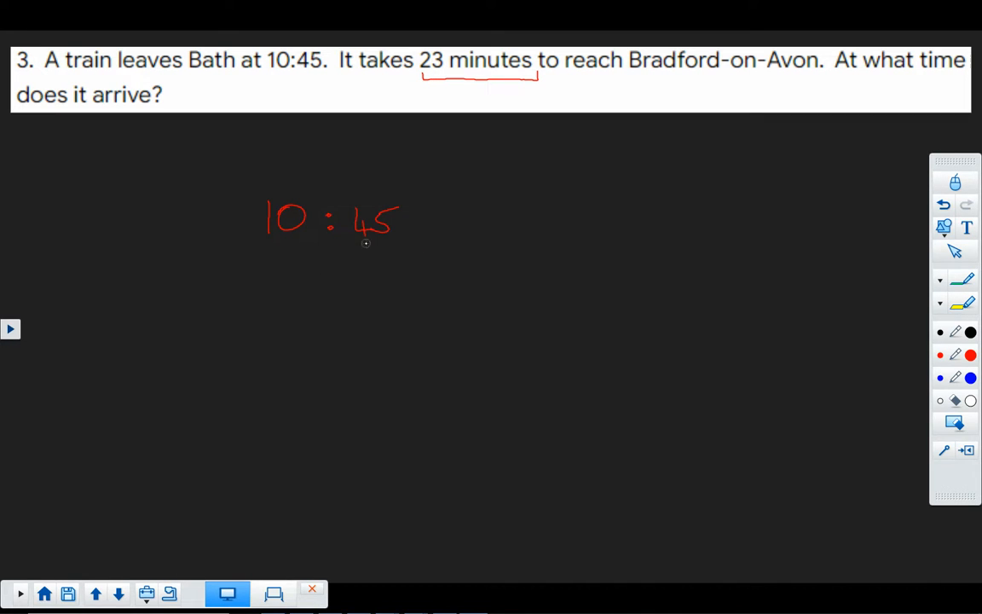
{"action": "mouse_move", "coordinate": [608, 224]}
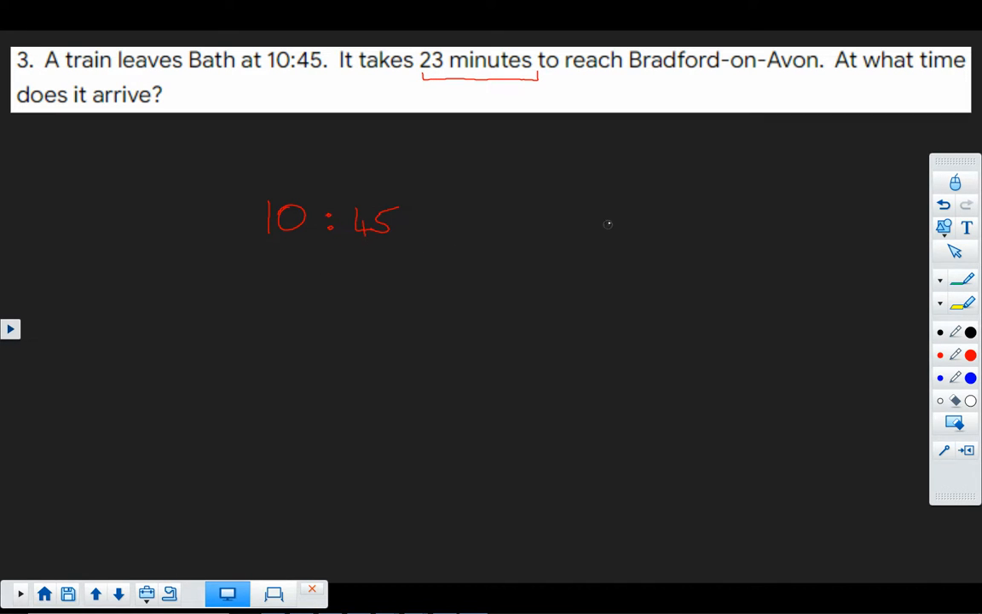
{"action": "left_click_drag", "start_coordinate": [613, 200], "coordinate": [716, 218]}
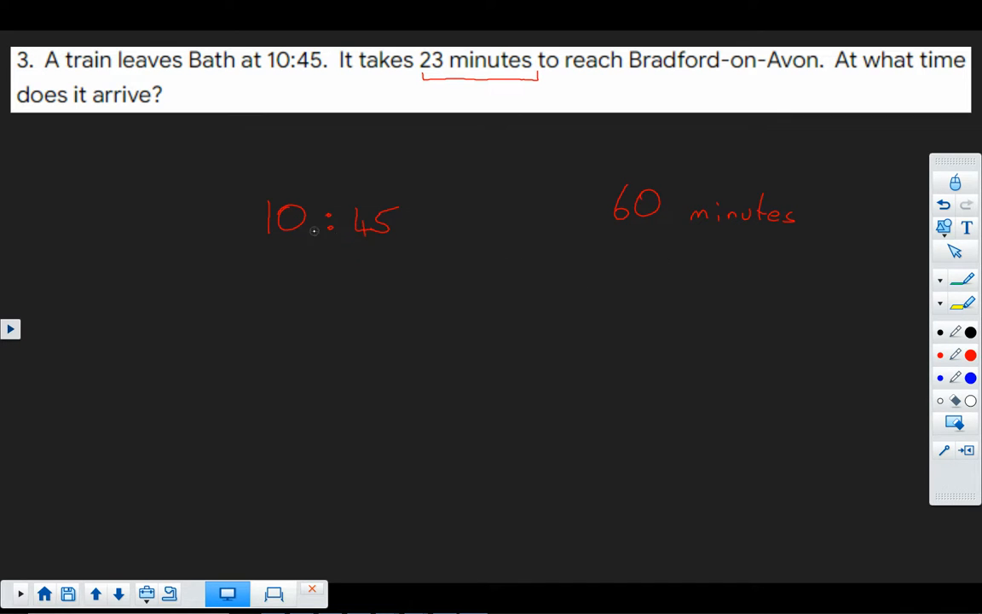
{"action": "left_click_drag", "start_coordinate": [273, 265], "coordinate": [303, 294]}
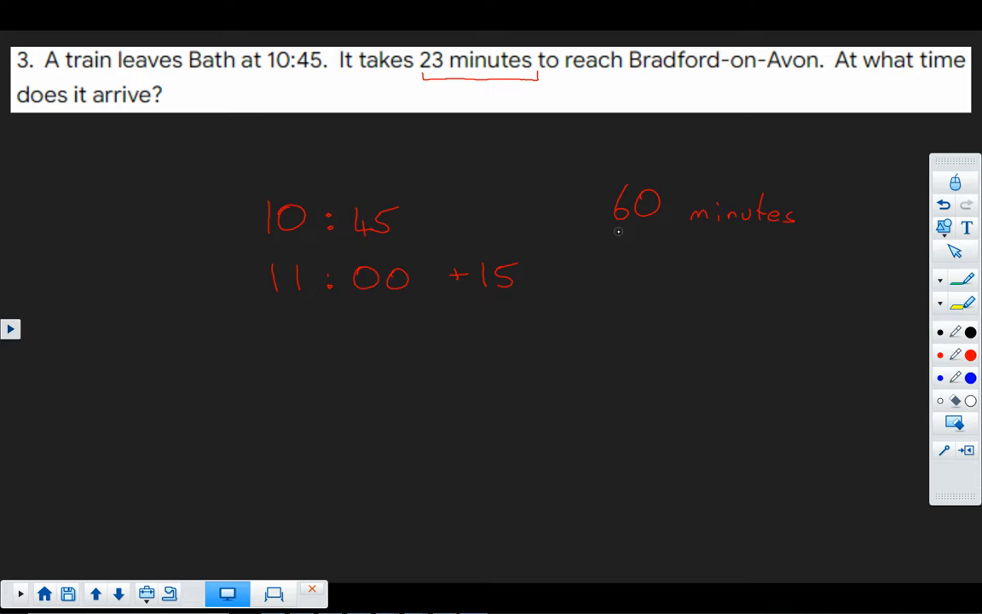
{"action": "mouse_move", "coordinate": [467, 128]}
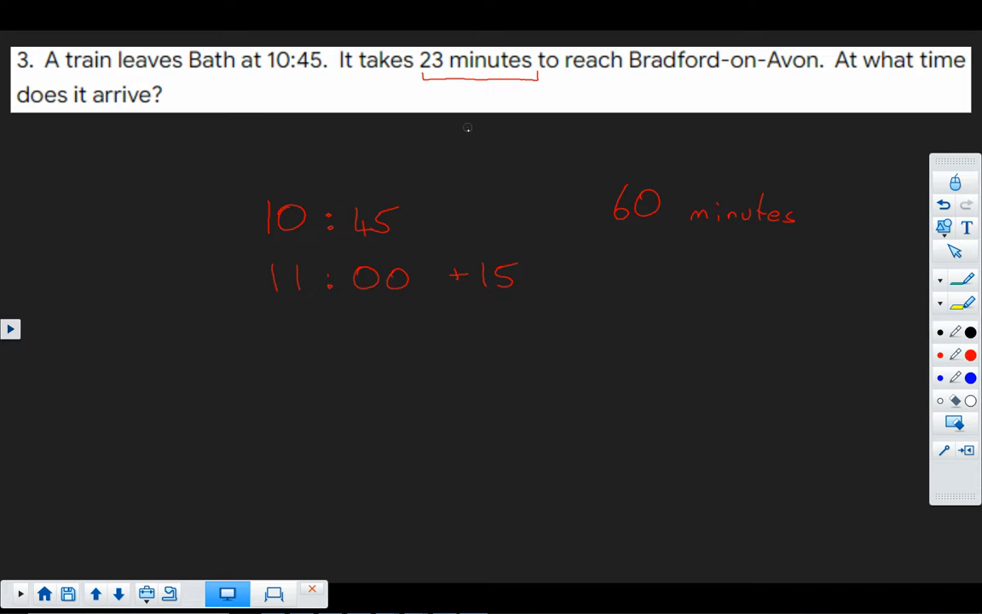
Step: Work out 23 − 15 = 8 remaining minutes and write the arrival time 11:08
{"action": "left_click_drag", "start_coordinate": [704, 290], "coordinate": [750, 295]}
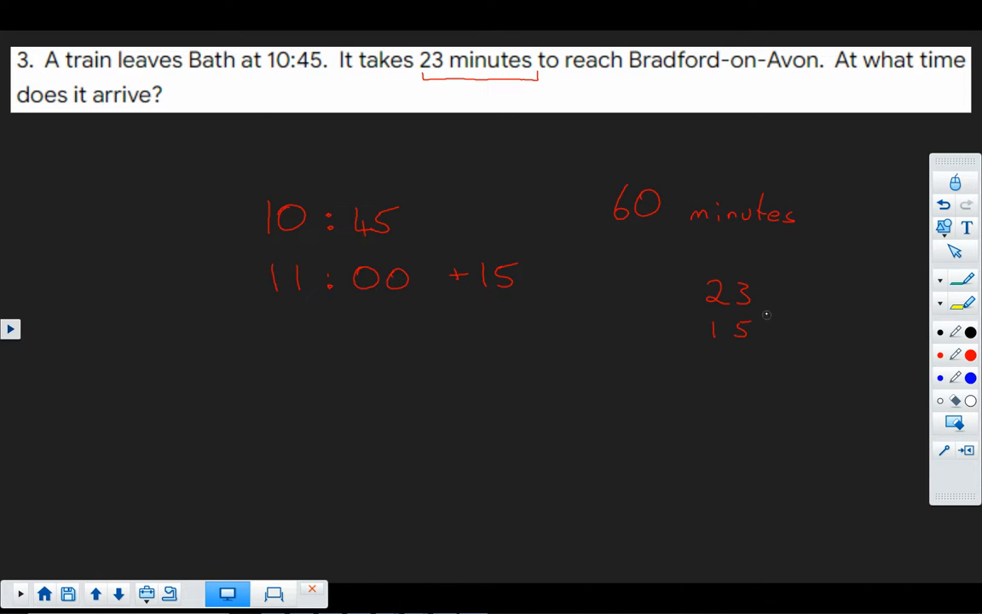
{"action": "left_click_drag", "start_coordinate": [704, 345], "coordinate": [767, 345]}
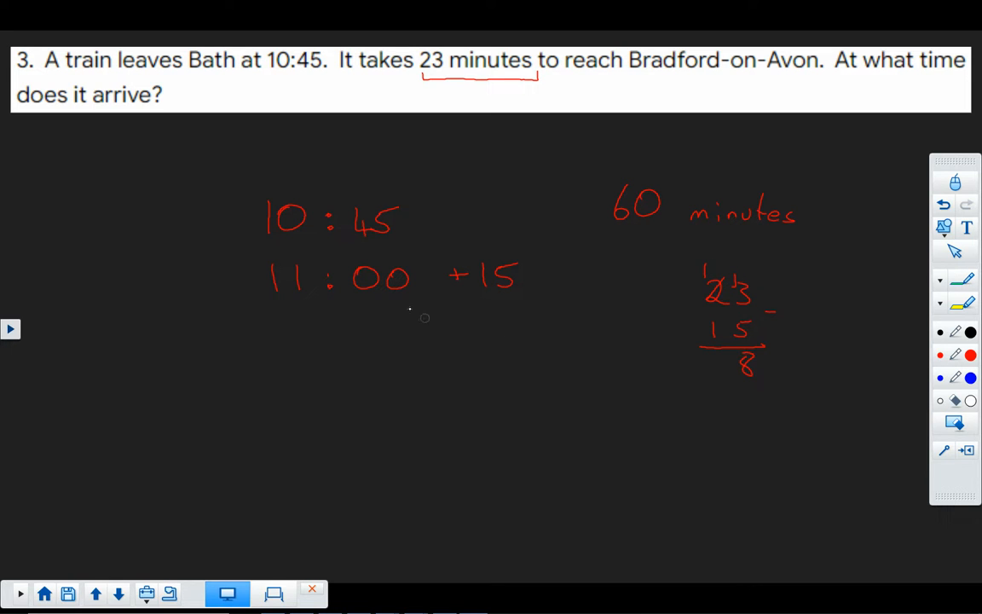
{"action": "left_click_drag", "start_coordinate": [461, 341], "coordinate": [515, 346]}
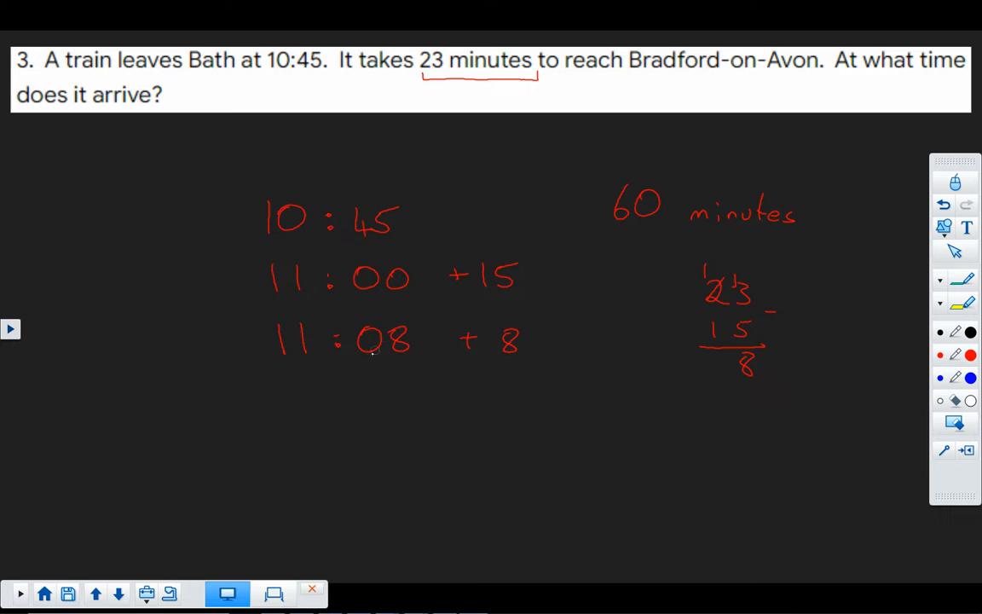
{"action": "left_click_drag", "start_coordinate": [298, 382], "coordinate": [416, 374]}
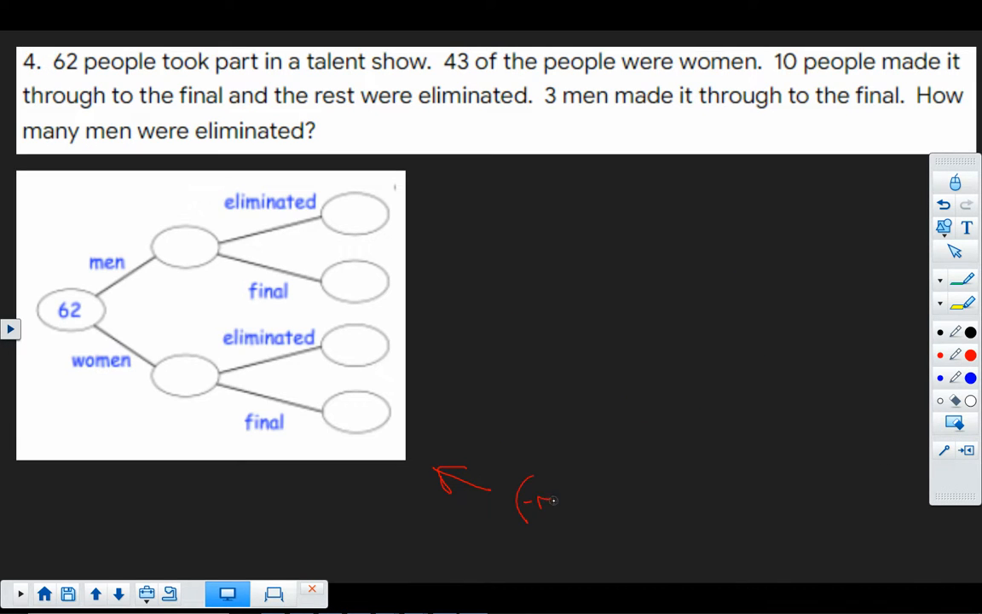
Step: Write 'frequency tree', mark the 62 people start, underline 43 women and enter 3 men finalists
{"action": "left_click_drag", "start_coordinate": [533, 498], "coordinate": [648, 507]}
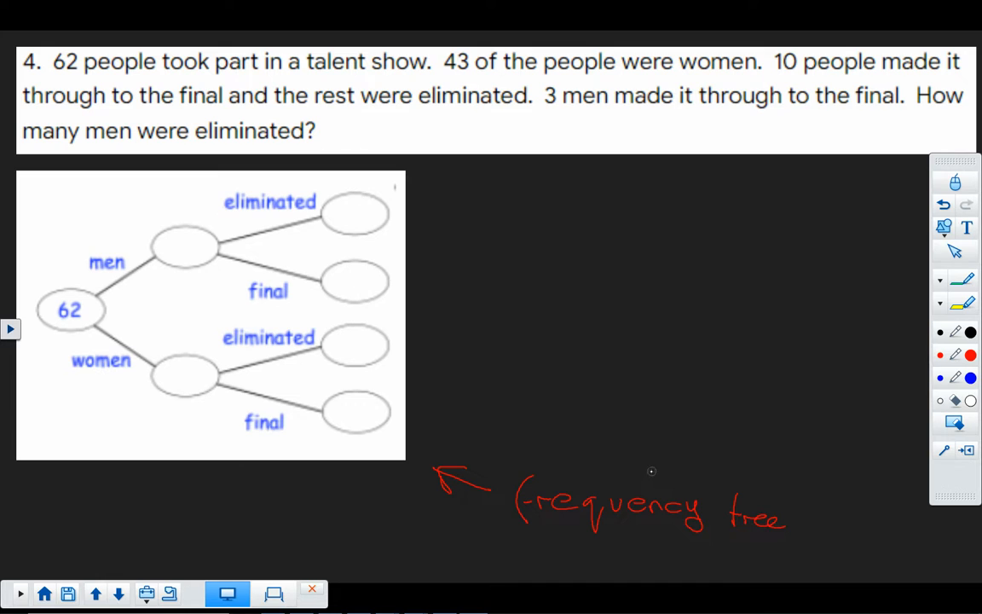
{"action": "mouse_move", "coordinate": [643, 463]}
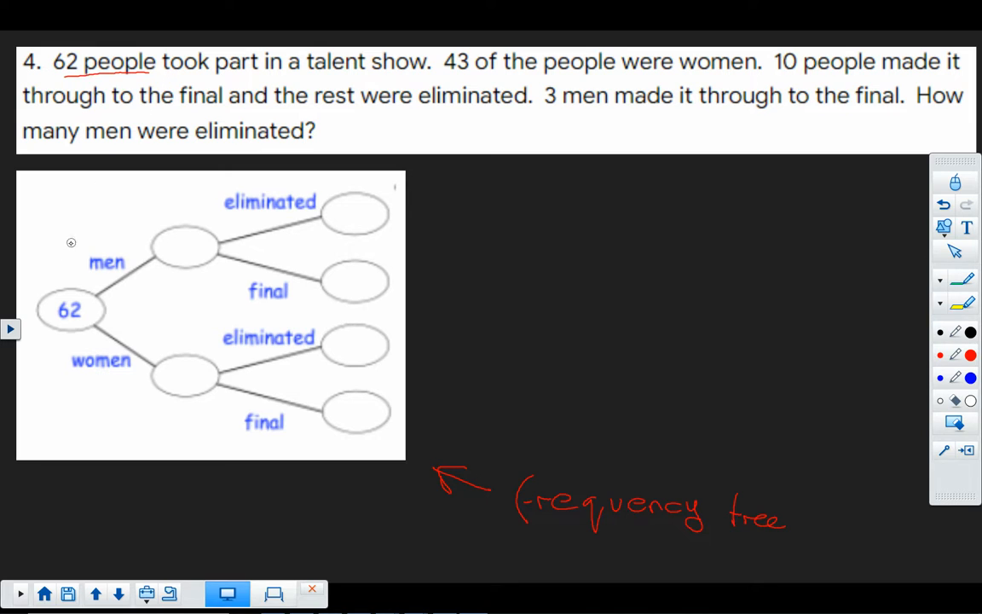
{"action": "left_click_drag", "start_coordinate": [64, 259], "coordinate": [57, 289]}
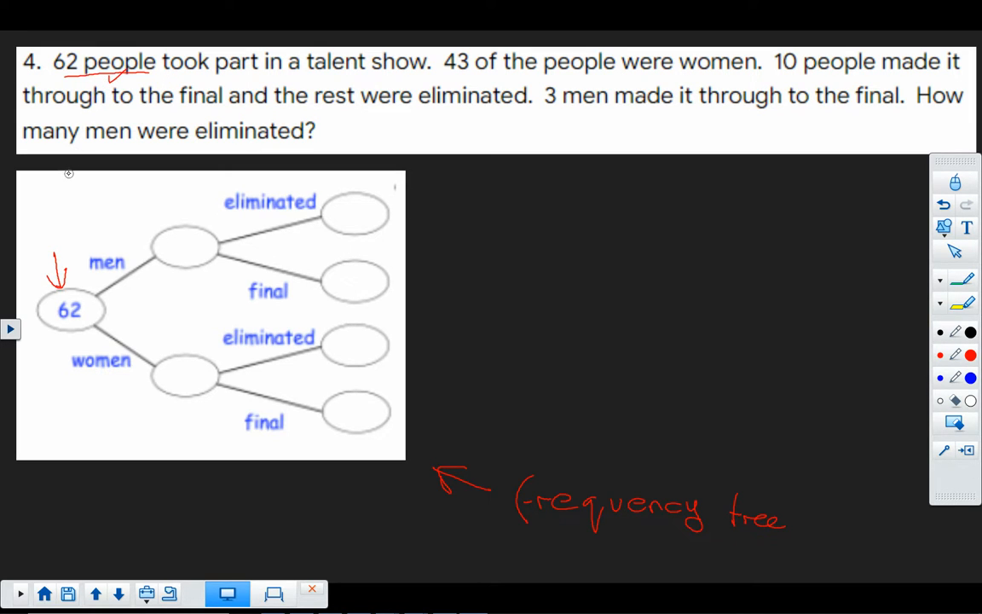
{"action": "left_click_drag", "start_coordinate": [447, 77], "coordinate": [484, 77]}
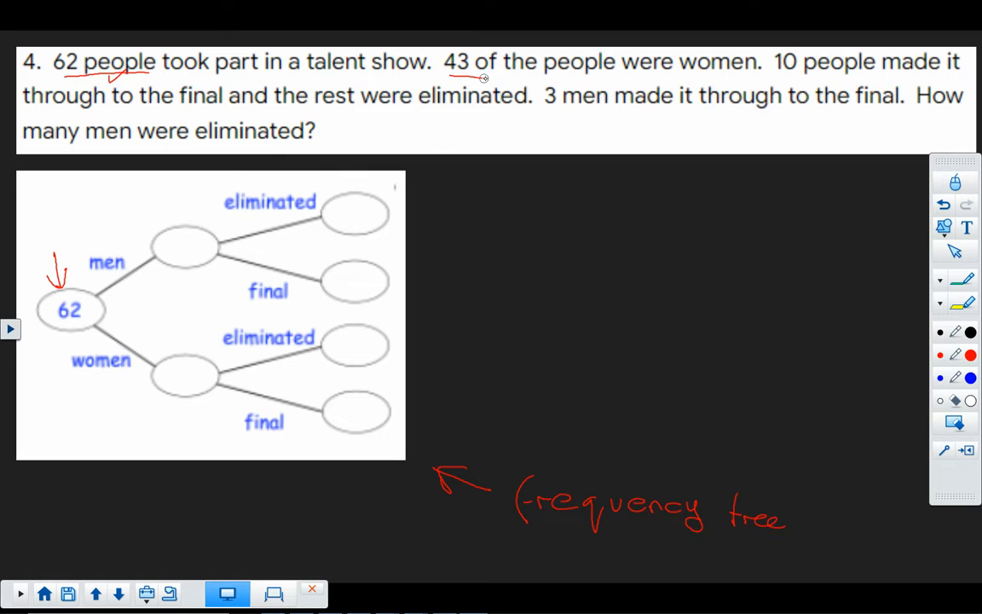
{"action": "left_click_drag", "start_coordinate": [477, 79], "coordinate": [767, 80]}
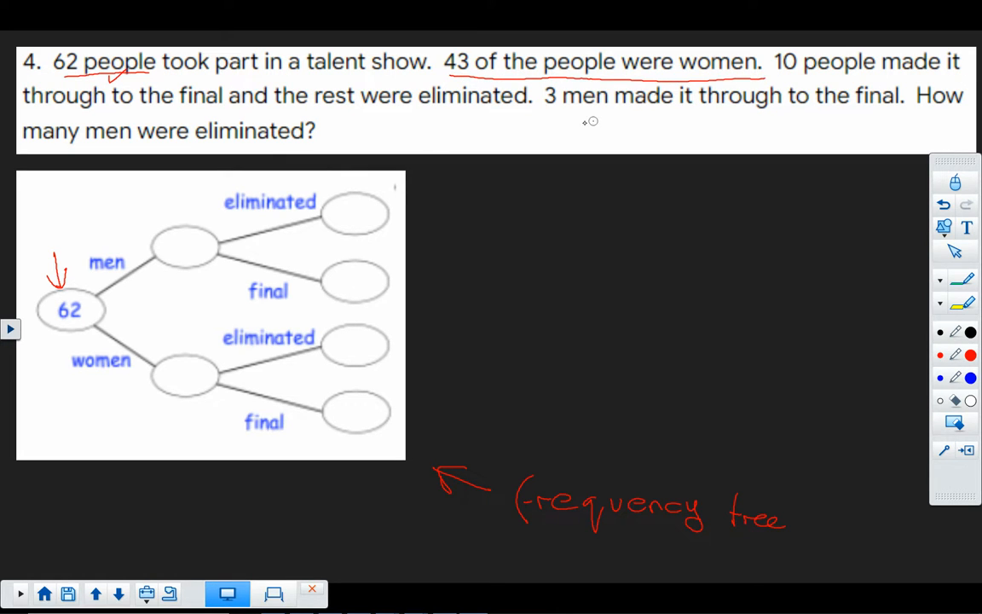
{"action": "mouse_move", "coordinate": [174, 369]}
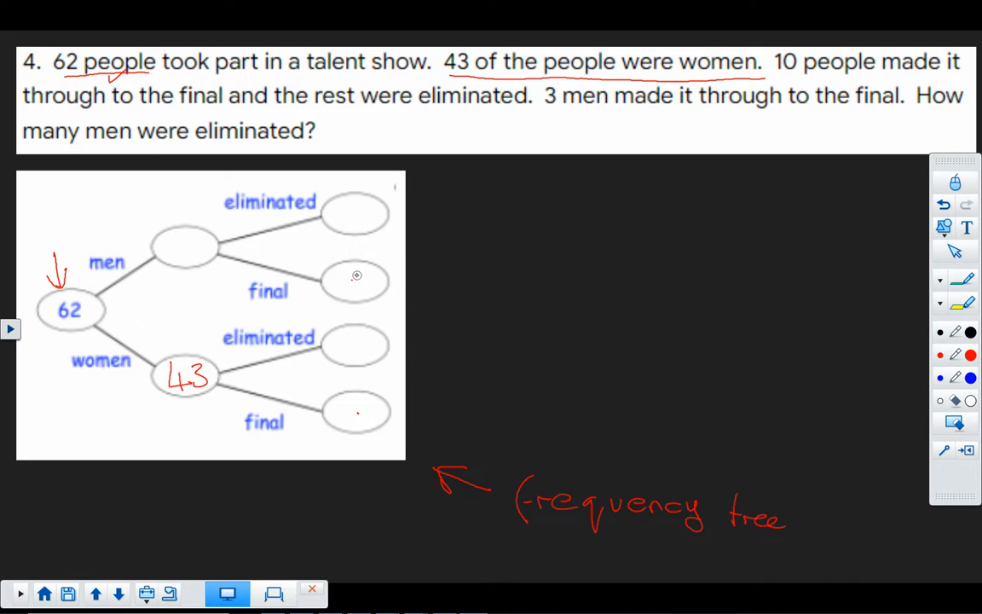
{"action": "type", "text": "3"}
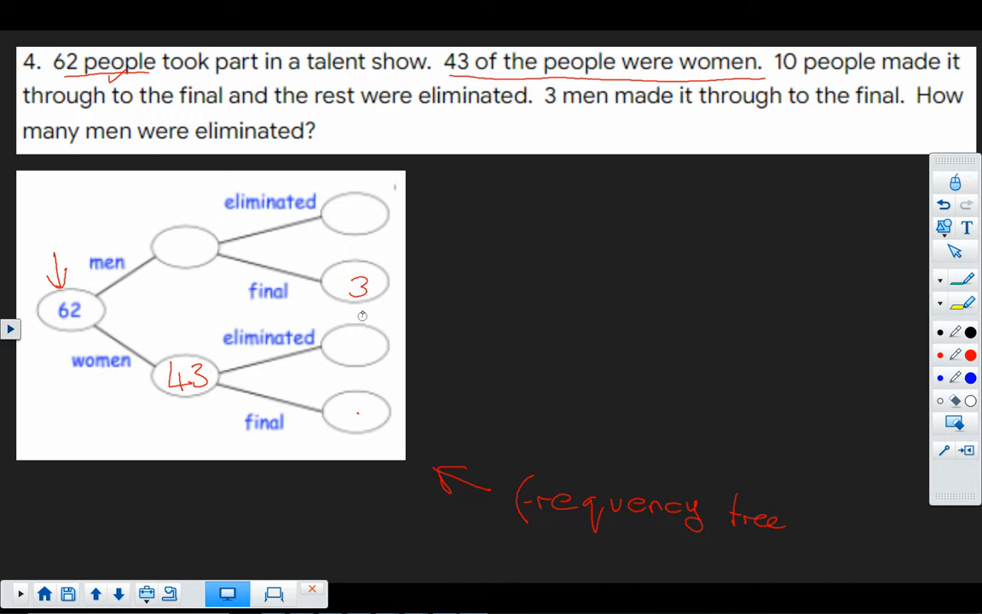
{"action": "mouse_move", "coordinate": [502, 135]}
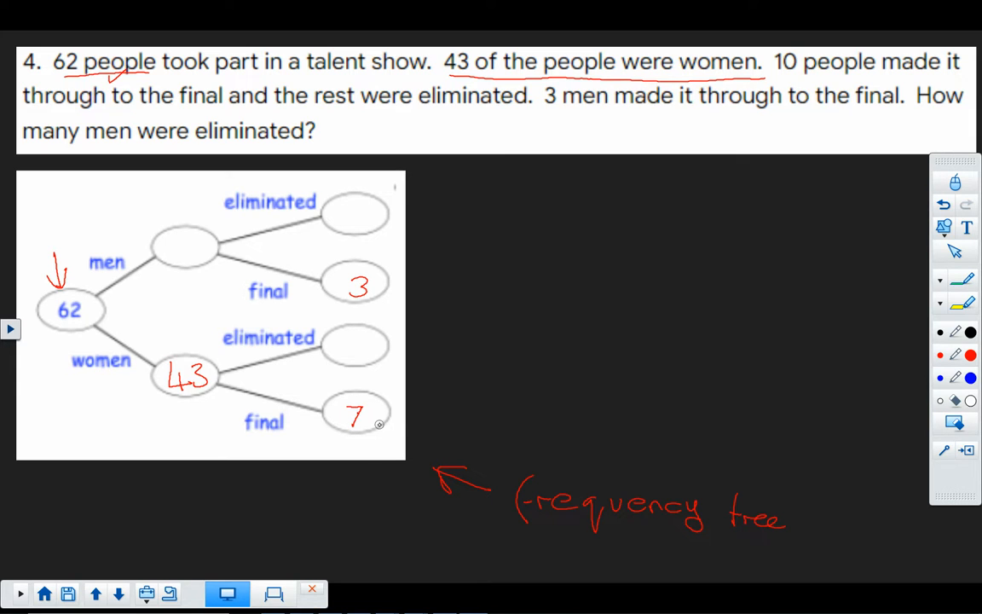
{"action": "mouse_move", "coordinate": [859, 291]}
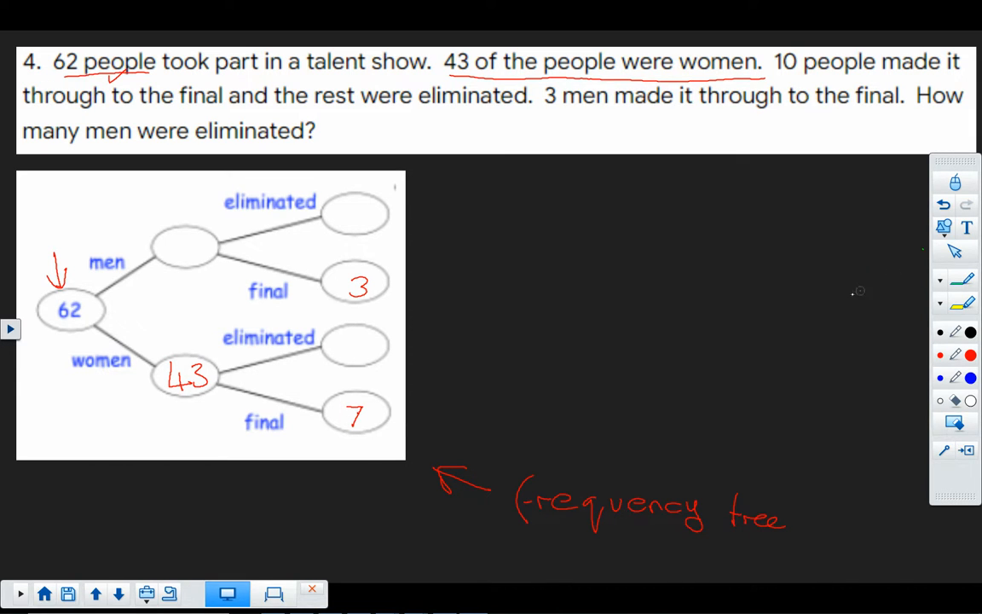
{"action": "mouse_move", "coordinate": [226, 365]}
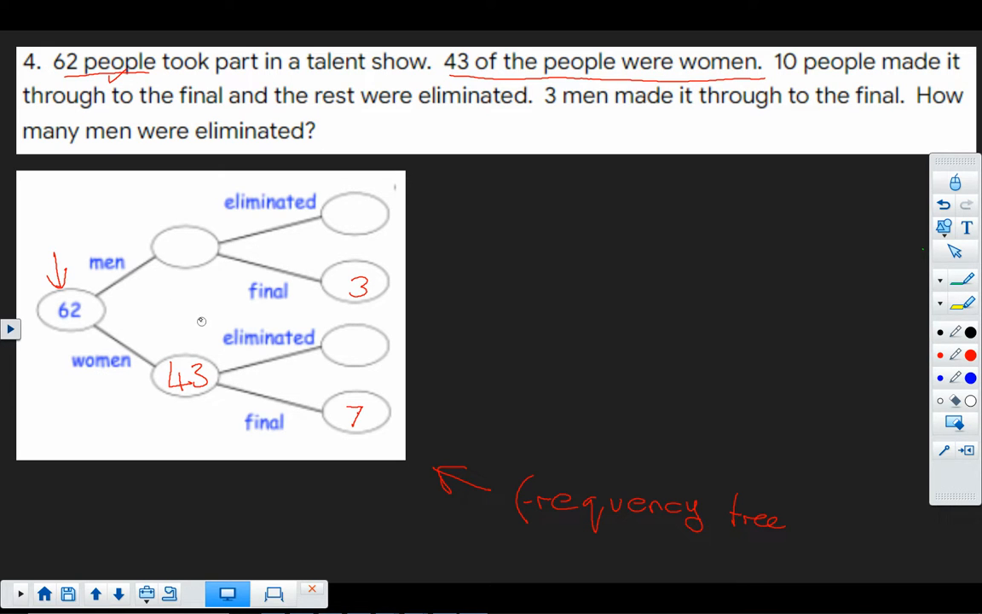
Step: In green, work 62 − 43 = 19 men and enter 16 men eliminated on the tree
{"action": "left_click", "coordinate": [186, 257]}
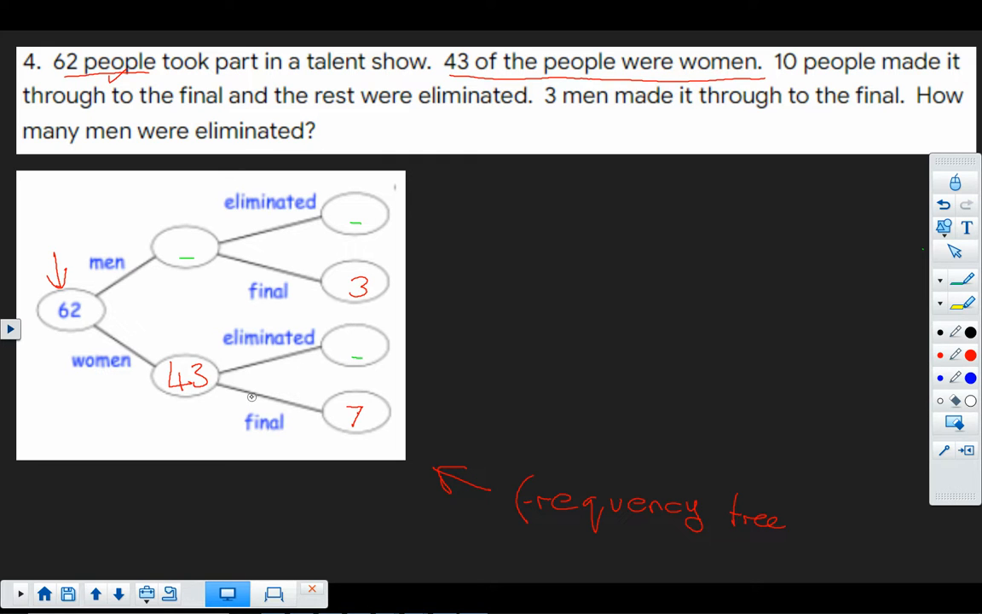
{"action": "mouse_move", "coordinate": [70, 320]}
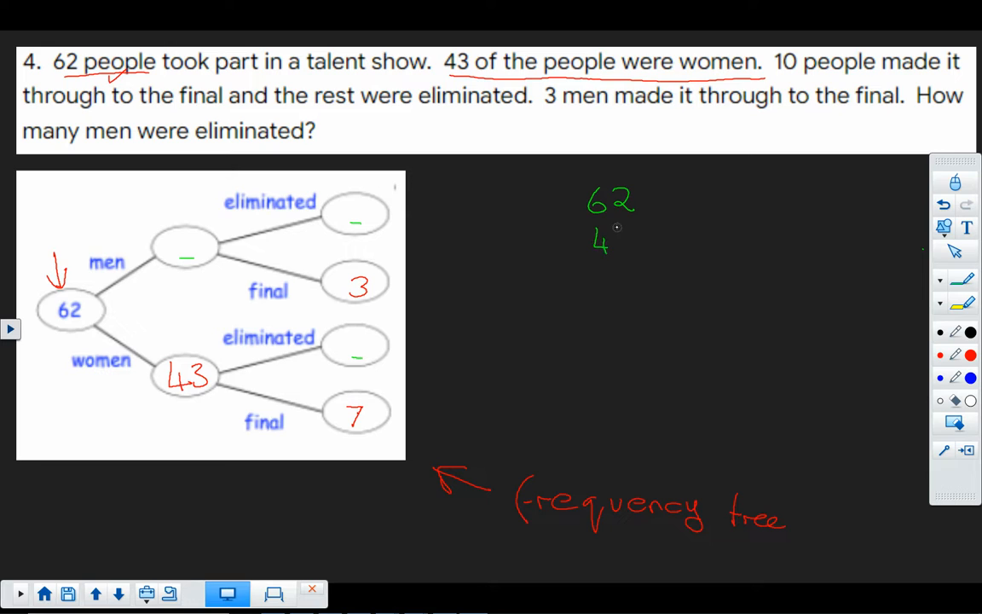
{"action": "type", "text": "3"}
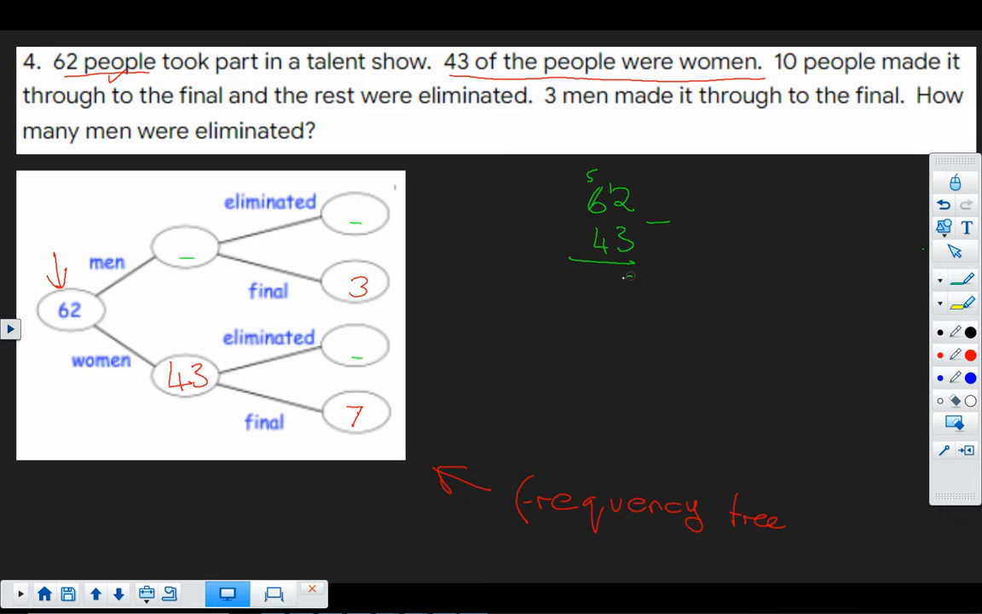
{"action": "type", "text": "19"}
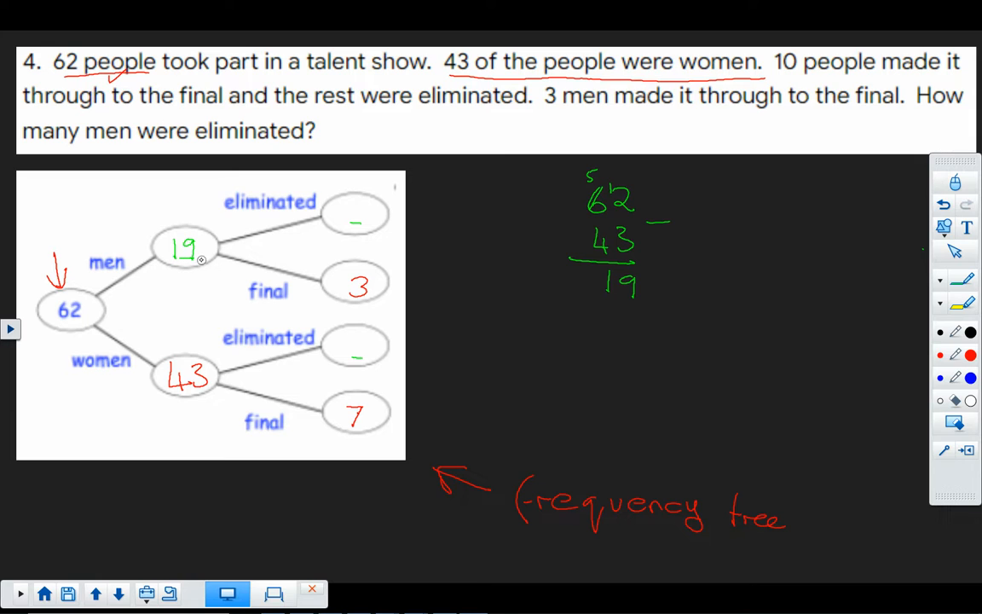
{"action": "mouse_move", "coordinate": [232, 265]}
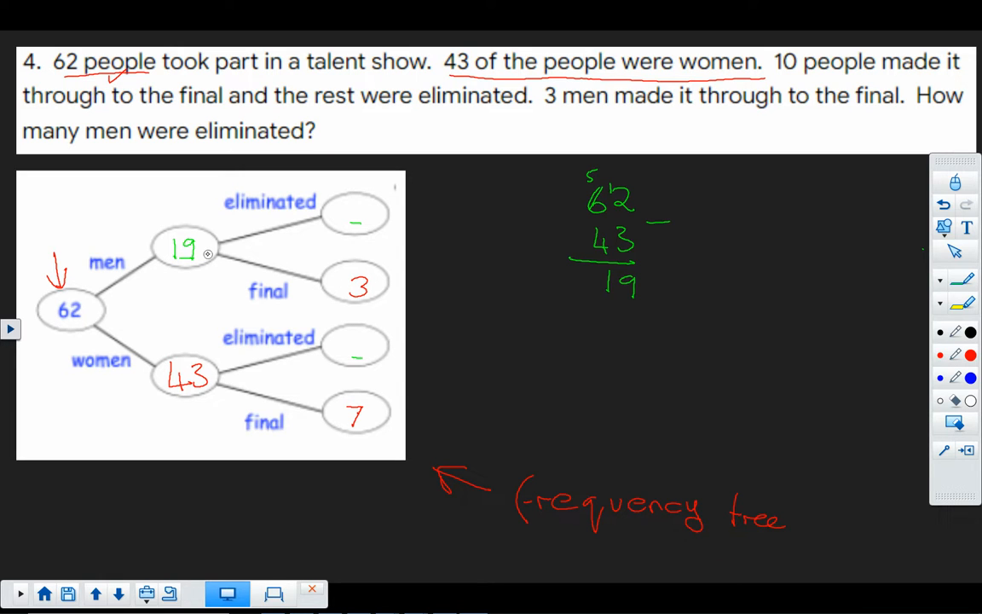
{"action": "mouse_move", "coordinate": [301, 243]}
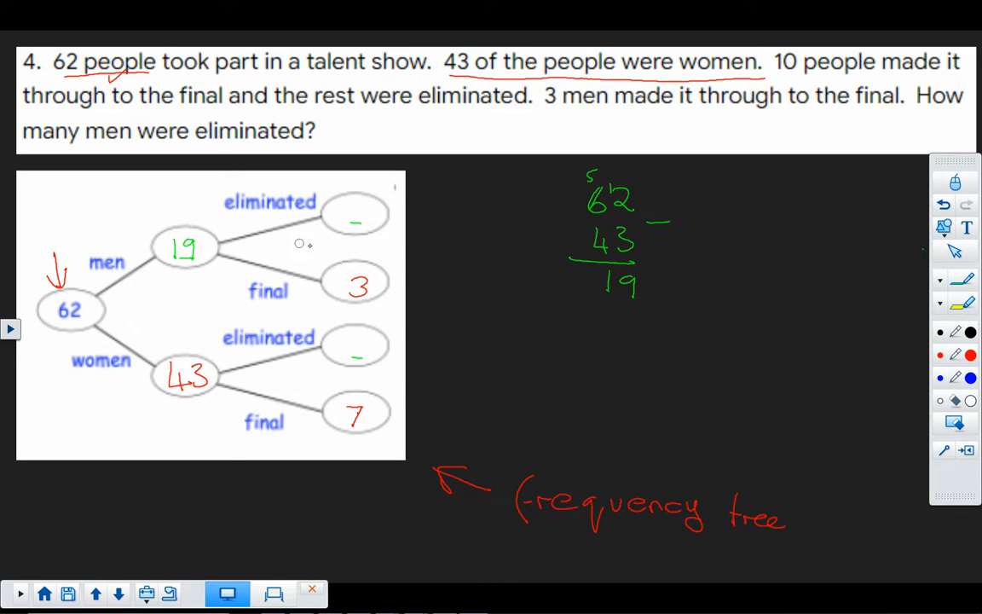
{"action": "mouse_move", "coordinate": [320, 252]}
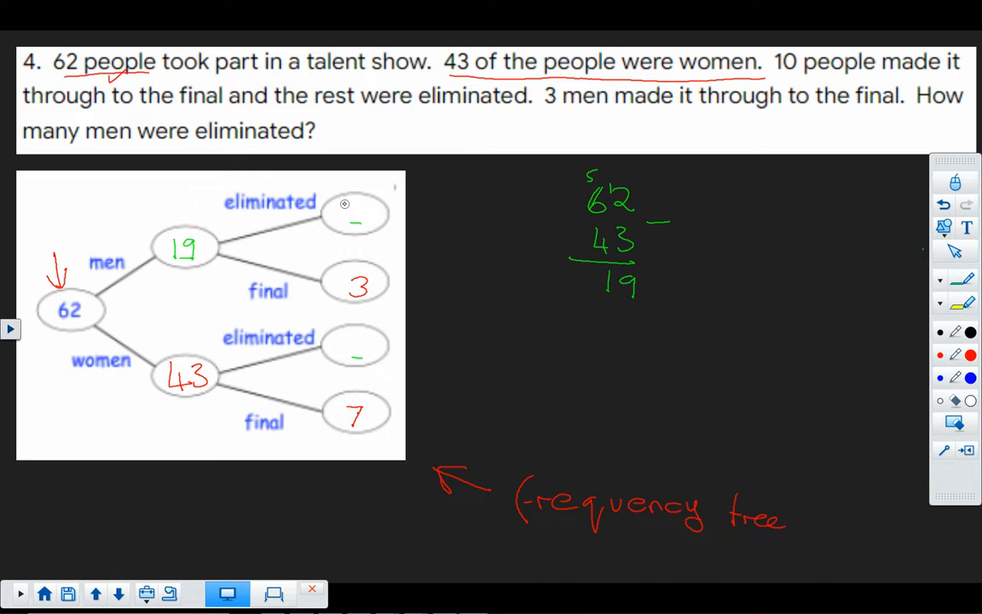
{"action": "type", "text": "16"}
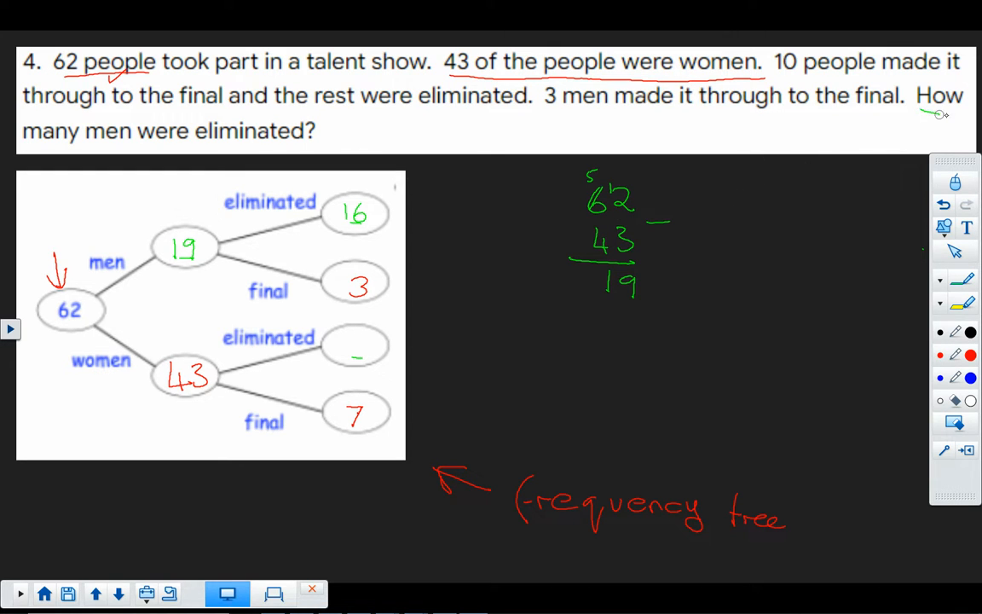
{"action": "mouse_move", "coordinate": [95, 145]}
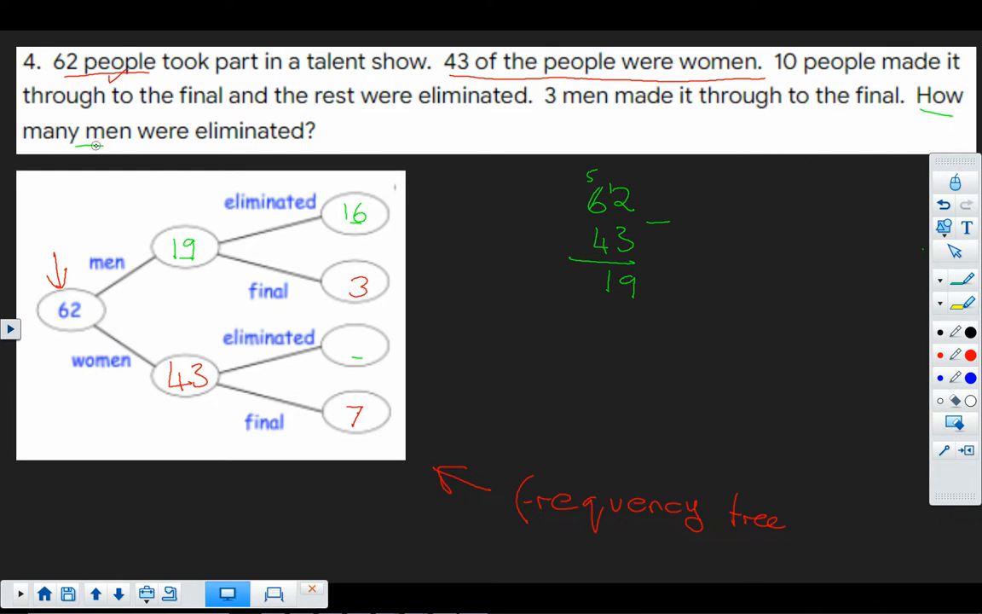
Step: Underline 'men', write the final answer 16 beside the tree, and move to question 5
{"action": "left_click_drag", "start_coordinate": [439, 205], "coordinate": [396, 211]}
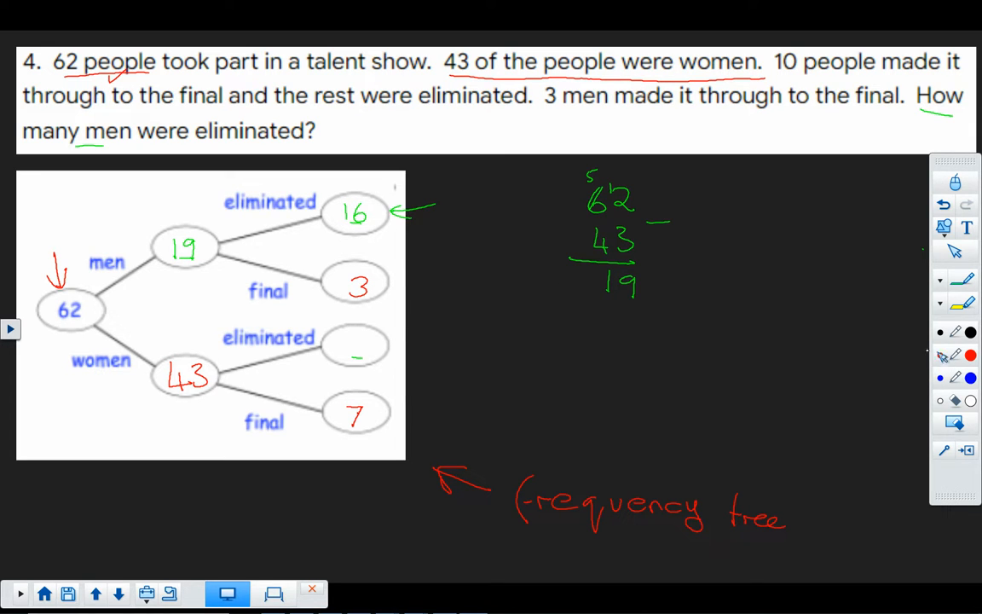
{"action": "left_click_drag", "start_coordinate": [712, 307], "coordinate": [763, 358]}
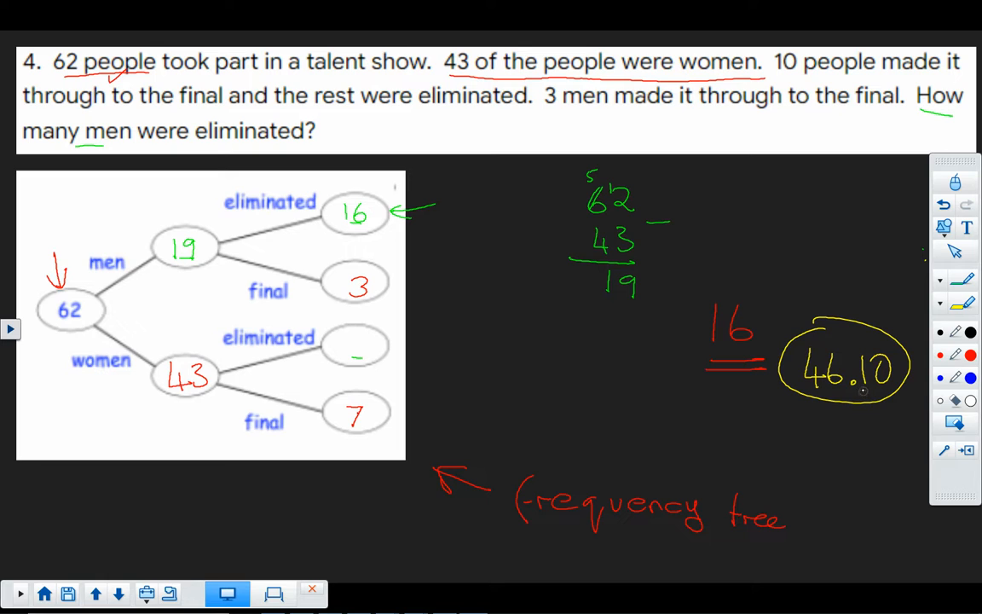
{"action": "left_click", "coordinate": [119, 594]}
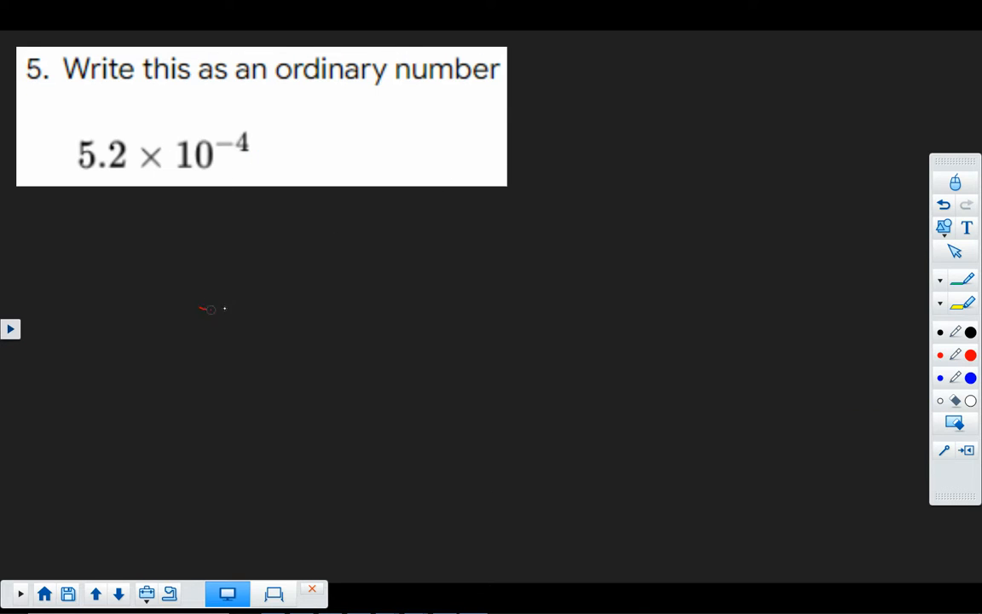
Step: Draw the red place-value column blanks with a decimal point under question 5
{"action": "left_click_drag", "start_coordinate": [202, 308], "coordinate": [430, 307]}
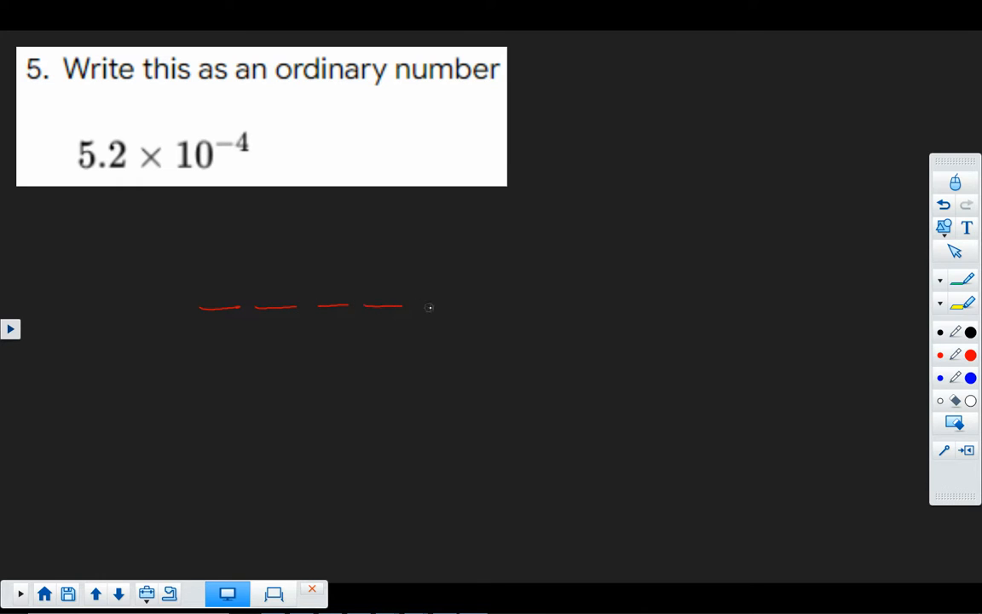
{"action": "left_click_drag", "start_coordinate": [431, 307], "coordinate": [532, 307]}
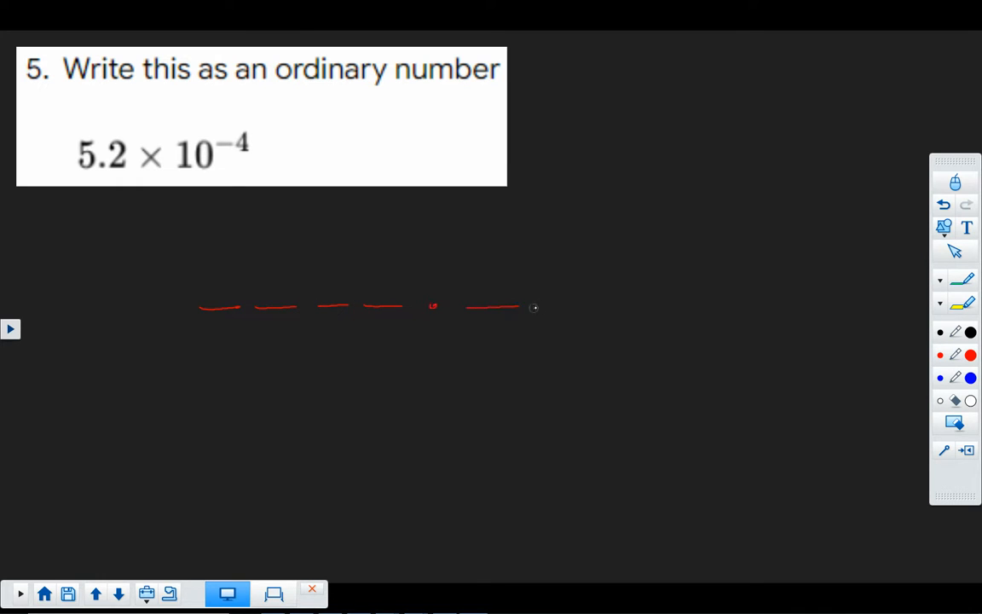
{"action": "left_click_drag", "start_coordinate": [533, 306], "coordinate": [707, 307]}
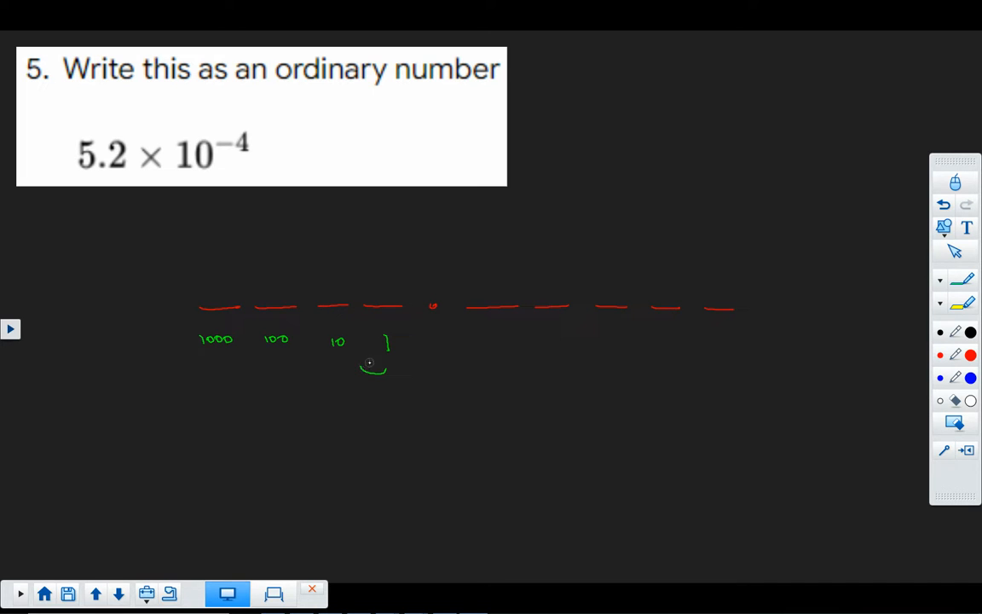
Step: Add ×10 and ÷10 arrows, label decimal columns 1/10 to 1/1000, and write 10³ above thousands
{"action": "left_click_drag", "start_coordinate": [384, 362], "coordinate": [362, 392]}
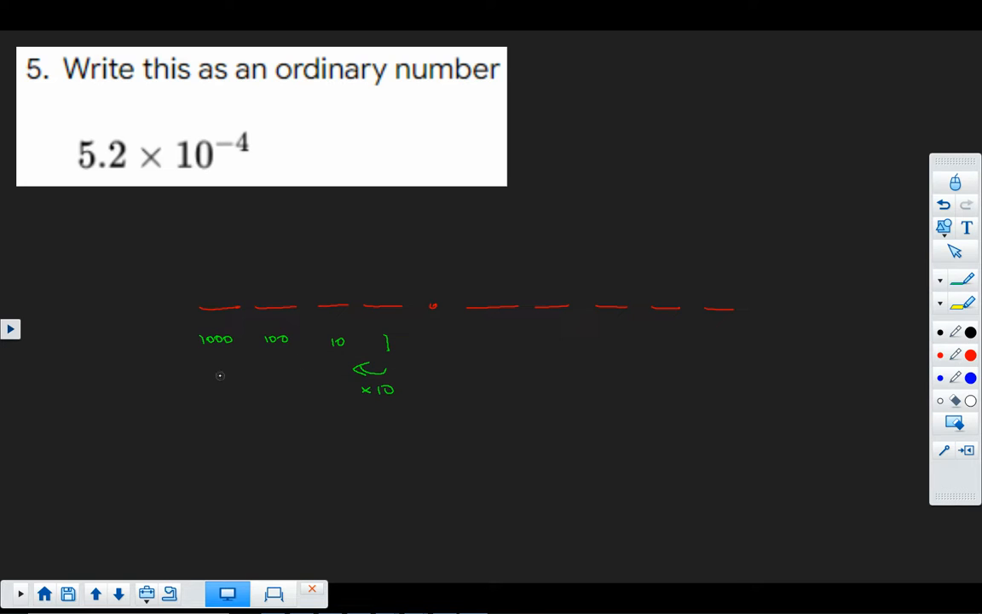
{"action": "left_click_drag", "start_coordinate": [222, 375], "coordinate": [264, 362]}
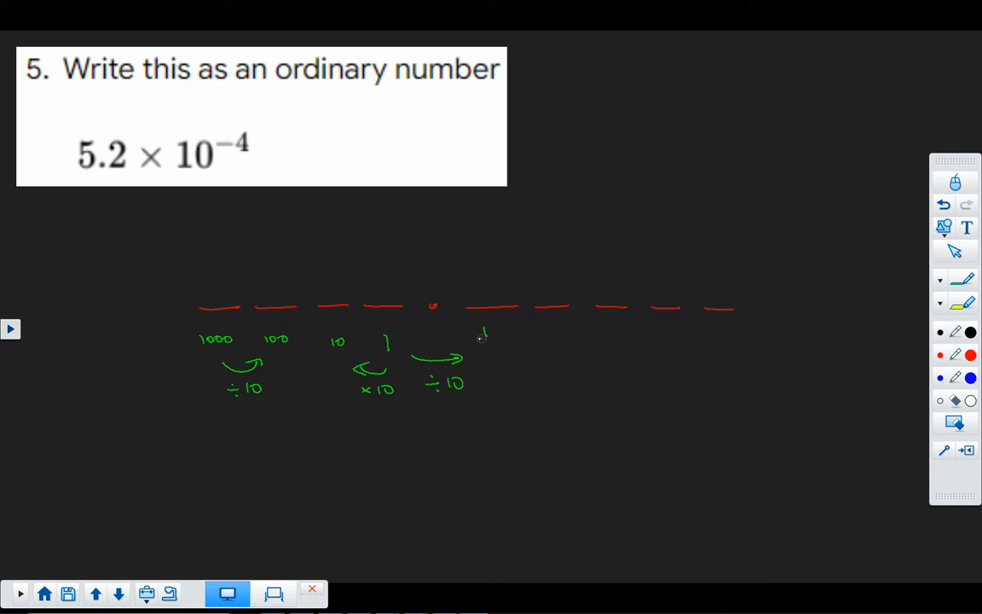
{"action": "left_click_drag", "start_coordinate": [481, 328], "coordinate": [546, 354]}
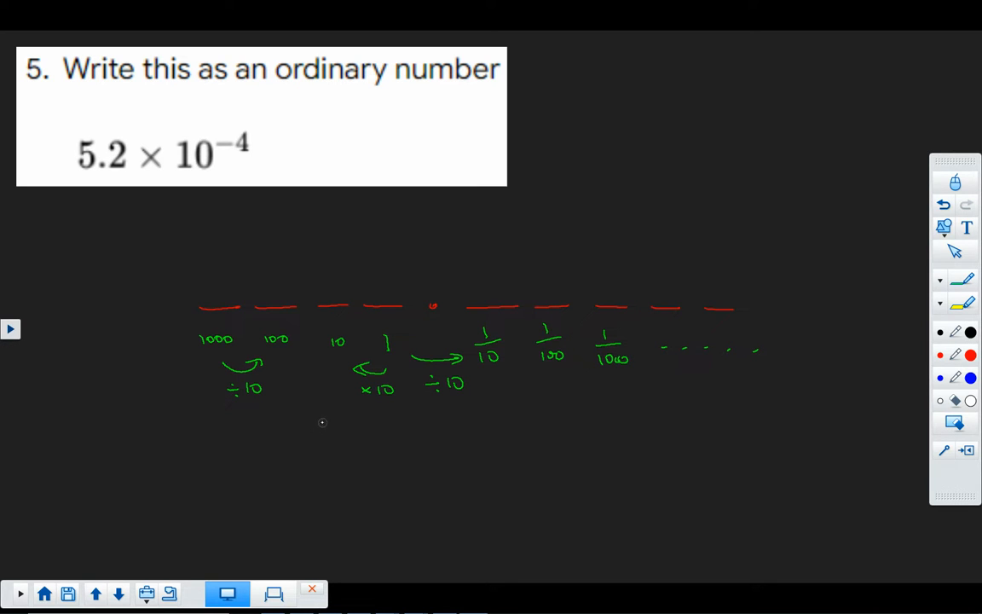
{"action": "left_click_drag", "start_coordinate": [205, 281], "coordinate": [231, 285]}
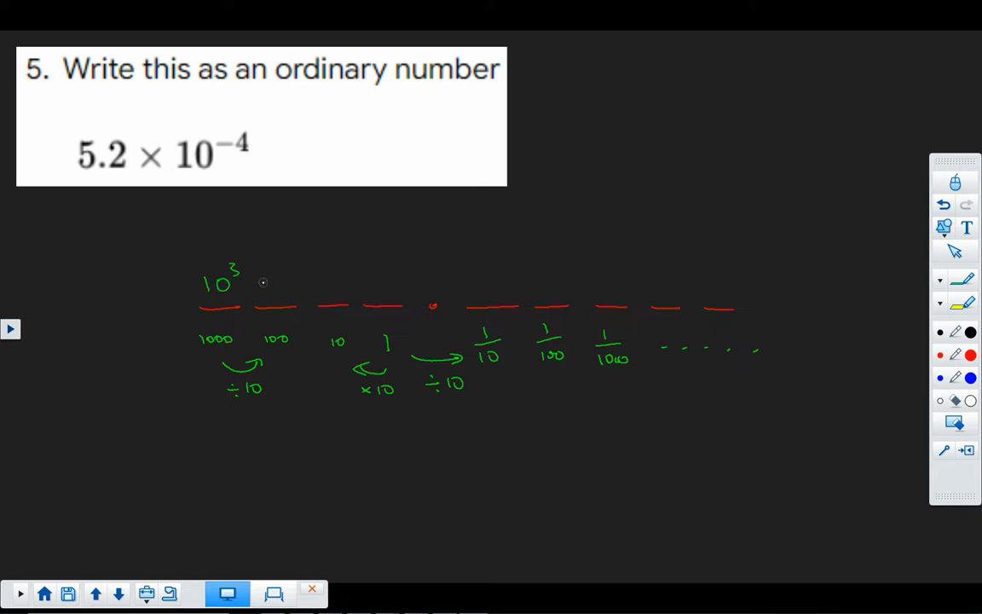
Step: Write the remaining powers of ten, down to 10⁻⁵, above the chart columns in green
{"action": "left_click_drag", "start_coordinate": [264, 294], "coordinate": [294, 277]}
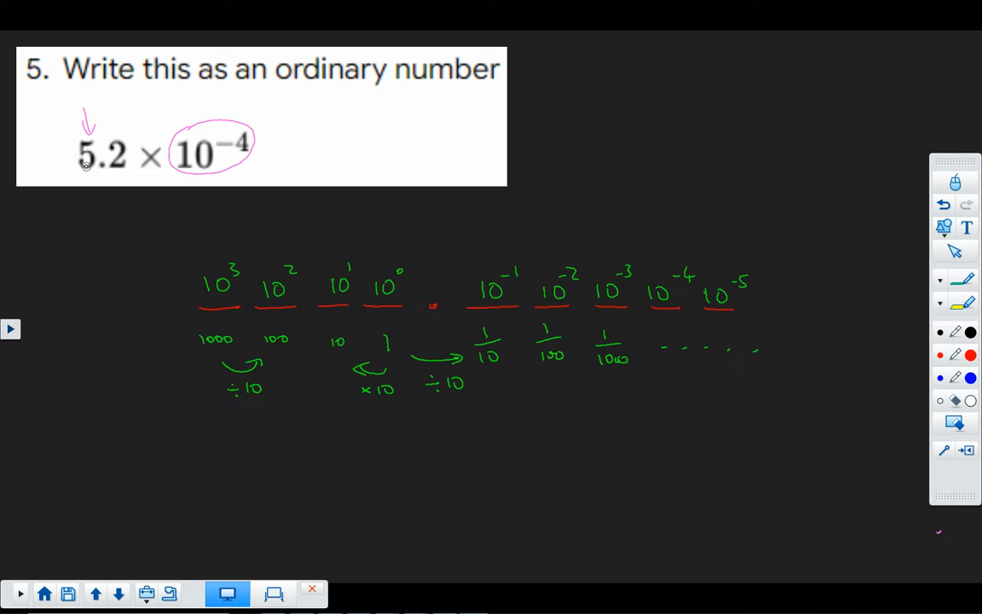
{"action": "mouse_move", "coordinate": [85, 162]}
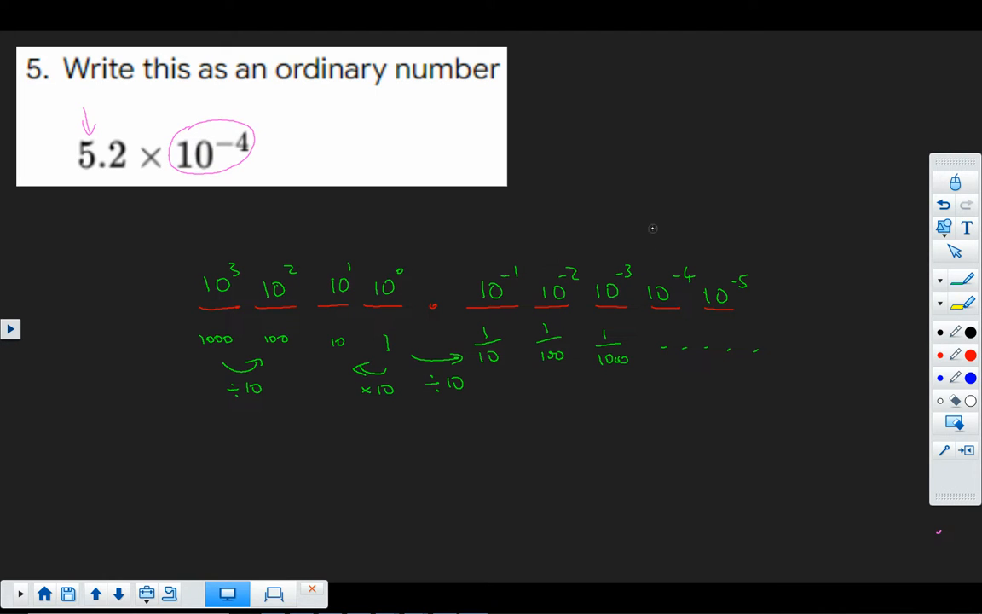
Step: Place the digits 5 and 2 in the 10⁻⁴ and 10⁻⁵ columns and fill in the zeros and decimal point
{"action": "left_click_drag", "start_coordinate": [648, 226], "coordinate": [669, 251]}
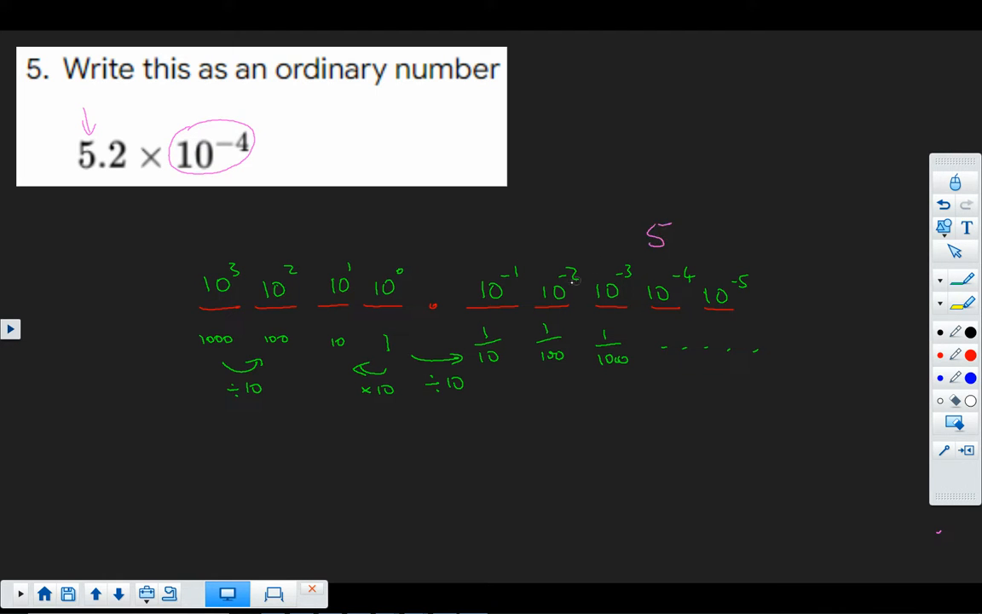
{"action": "mouse_move", "coordinate": [307, 184]}
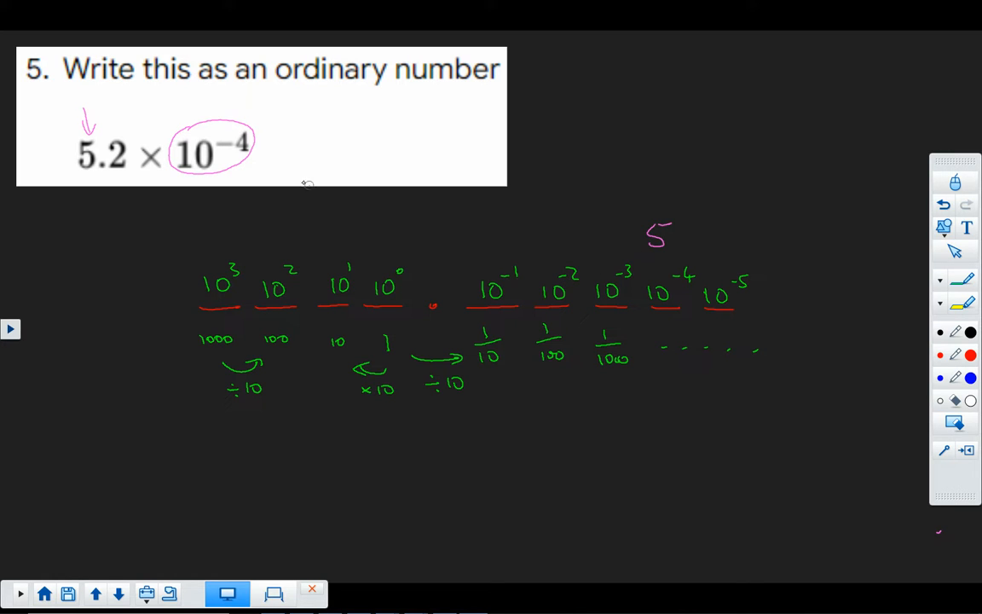
{"action": "mouse_move", "coordinate": [709, 229]}
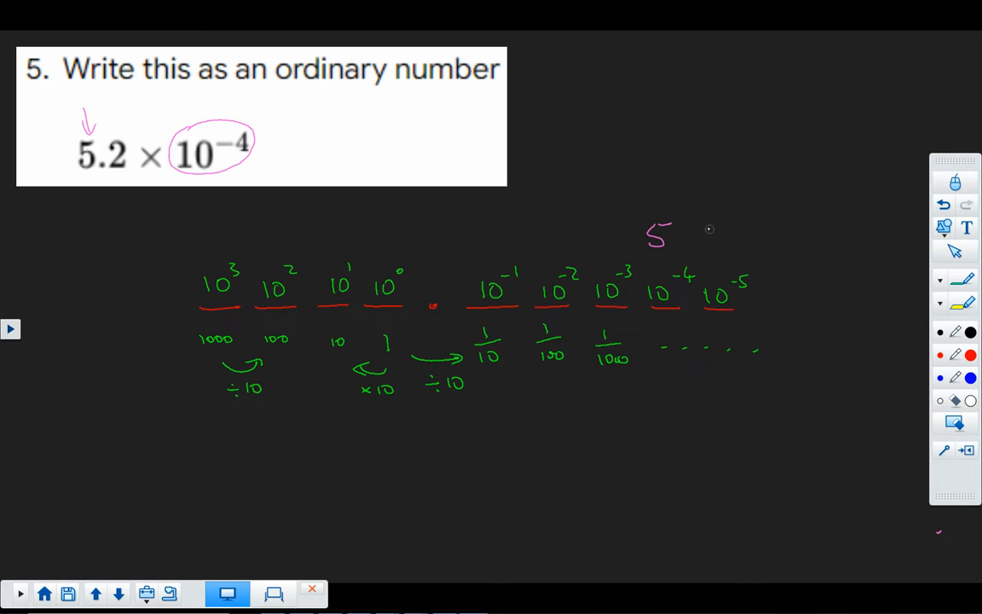
{"action": "left_click_drag", "start_coordinate": [712, 226], "coordinate": [725, 252]}
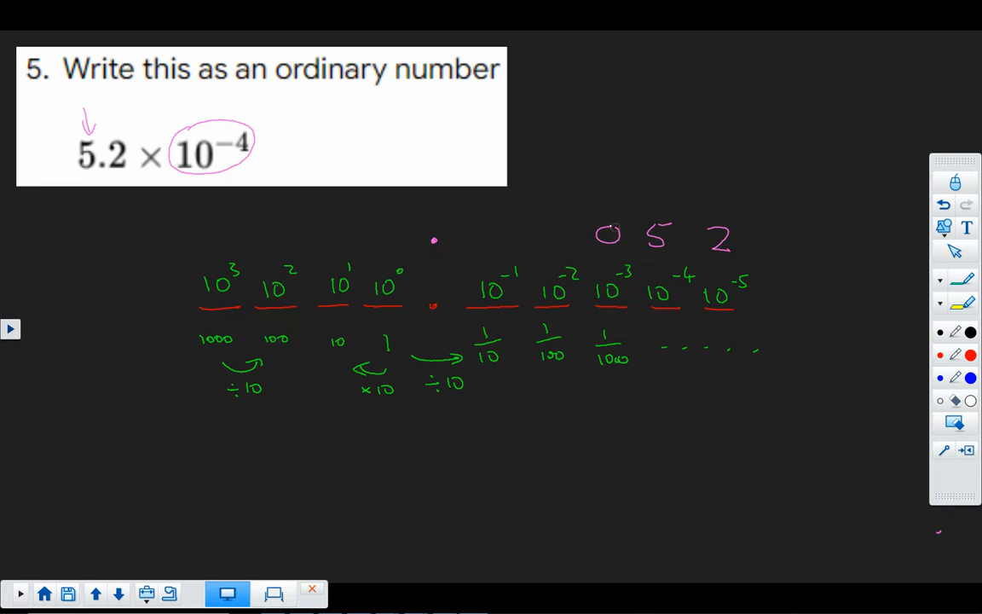
{"action": "left_click_drag", "start_coordinate": [482, 234], "coordinate": [613, 234]}
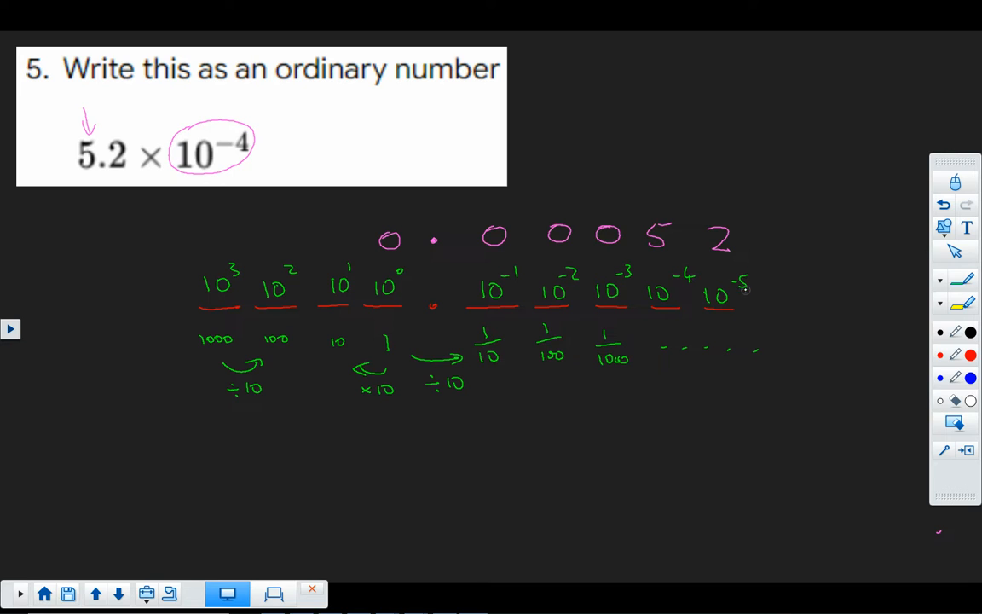
{"action": "mouse_move", "coordinate": [454, 456]}
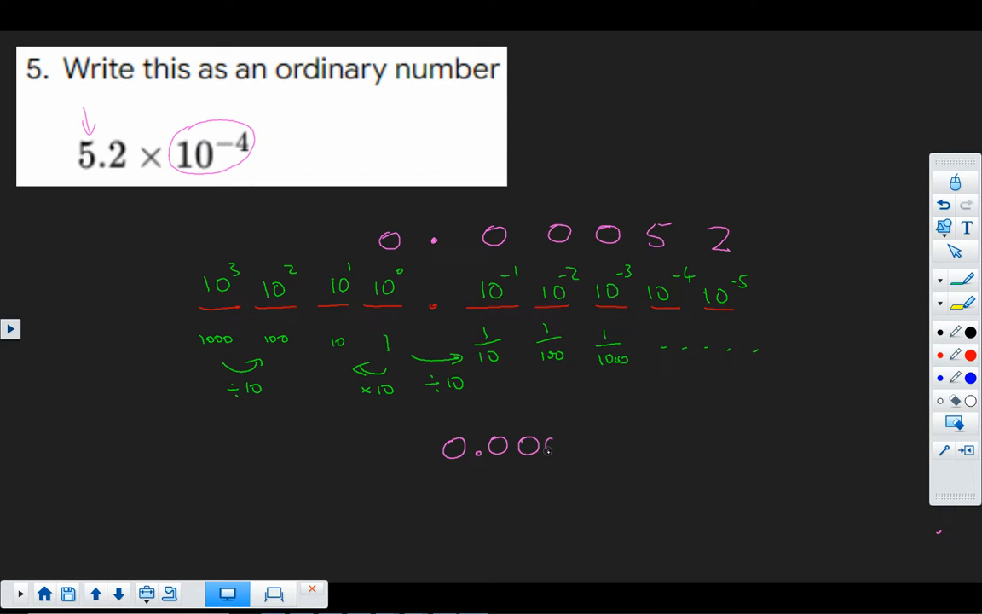
Step: Write the final answer 0.00052 below the chart and double-underline it
{"action": "left_click_drag", "start_coordinate": [549, 443], "coordinate": [614, 444]}
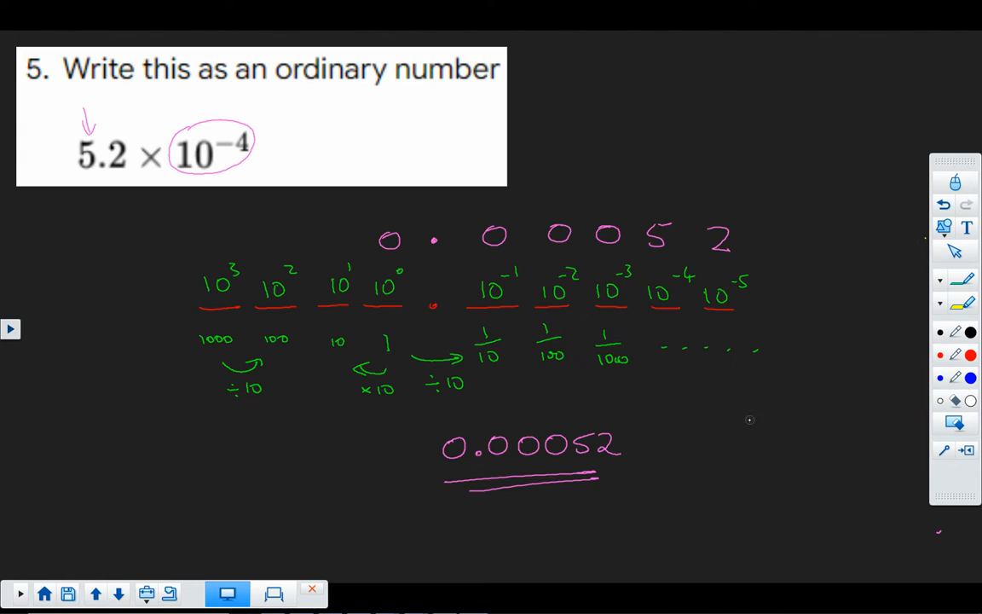
{"action": "left_click_drag", "start_coordinate": [750, 417], "coordinate": [805, 435]}
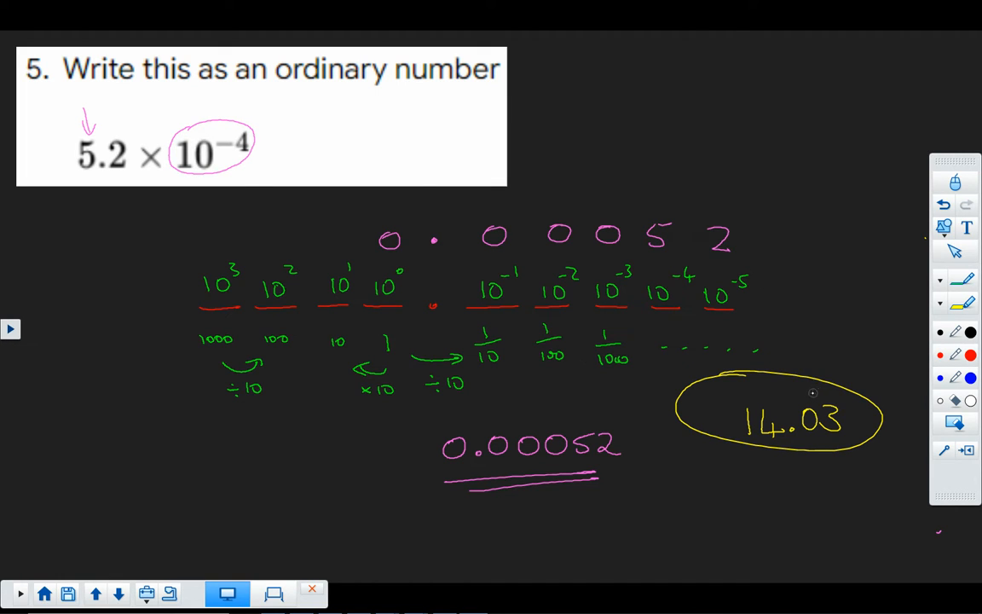
{"action": "mouse_move", "coordinate": [810, 393]}
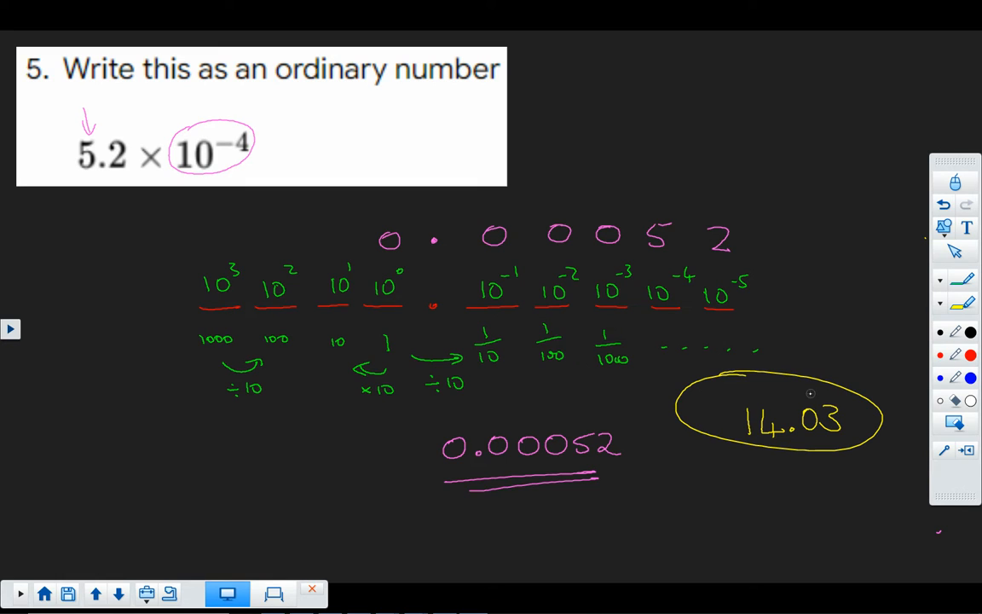